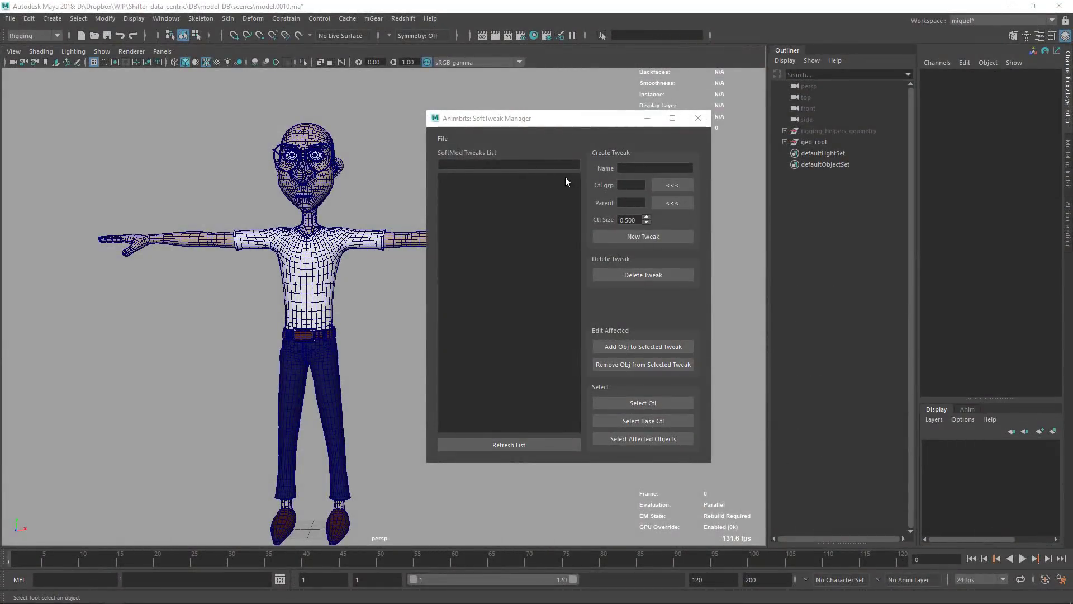
pyautogui.moveTo(472, 413)
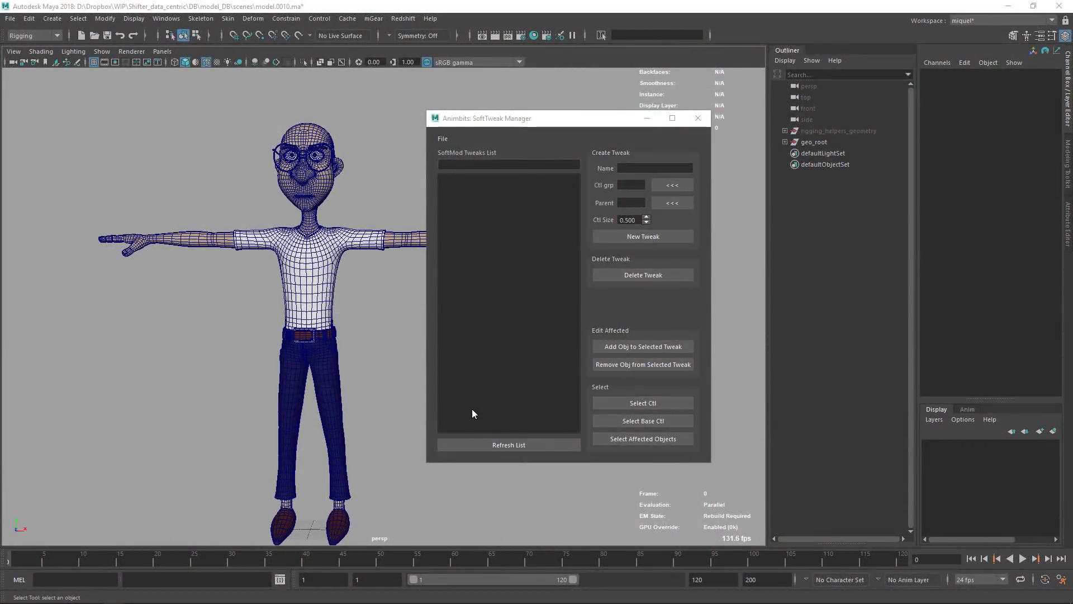
# Step: Glance at the bindpose blog in Chrome, then return to the Maya scene
pyautogui.press('alt+tab')
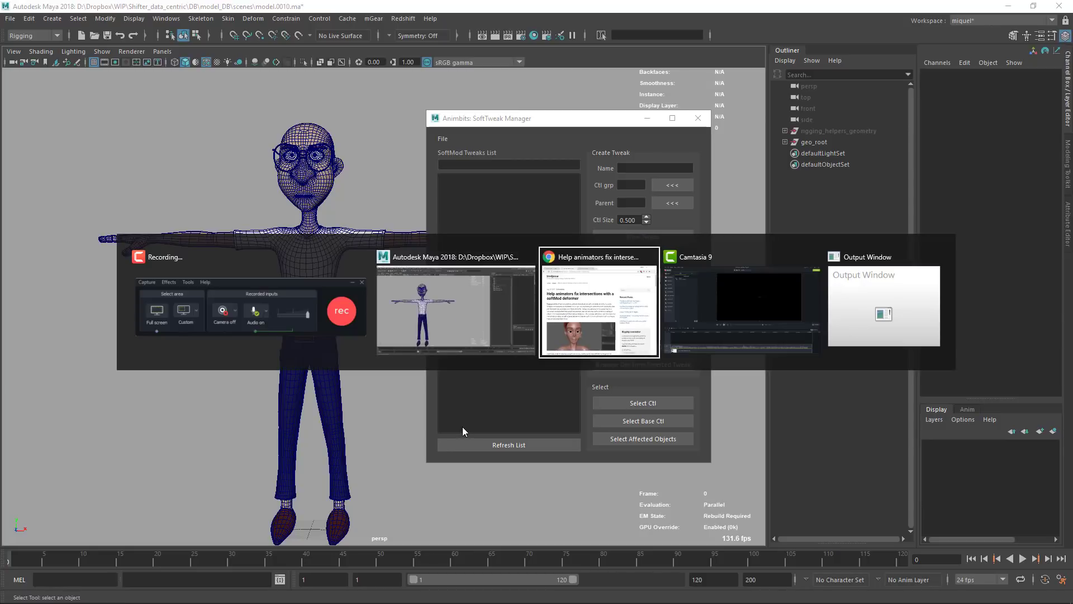
pyautogui.click(600, 303)
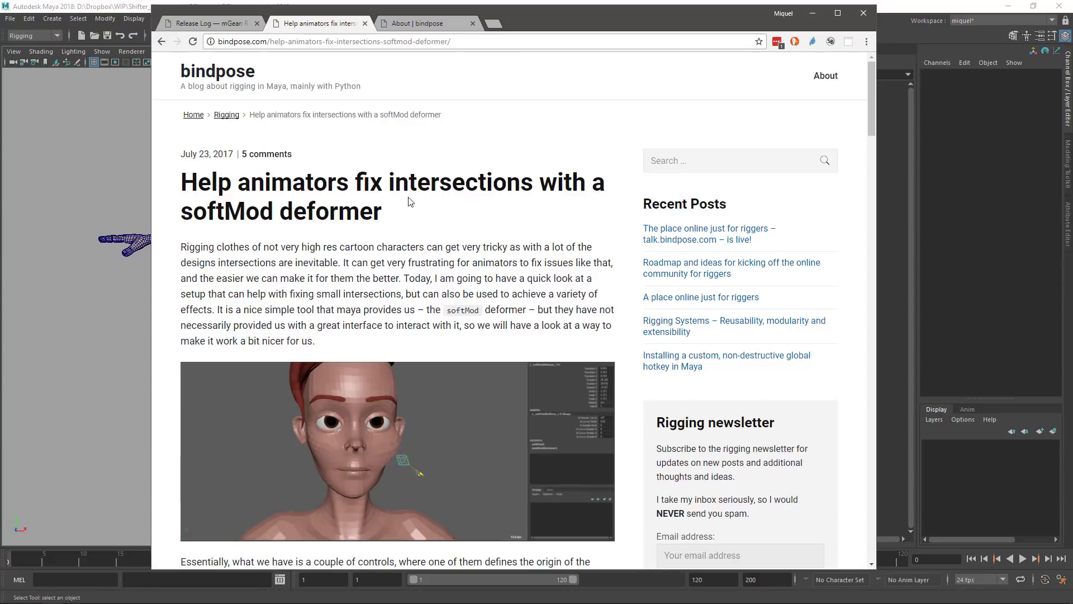
pyautogui.moveTo(400, 225)
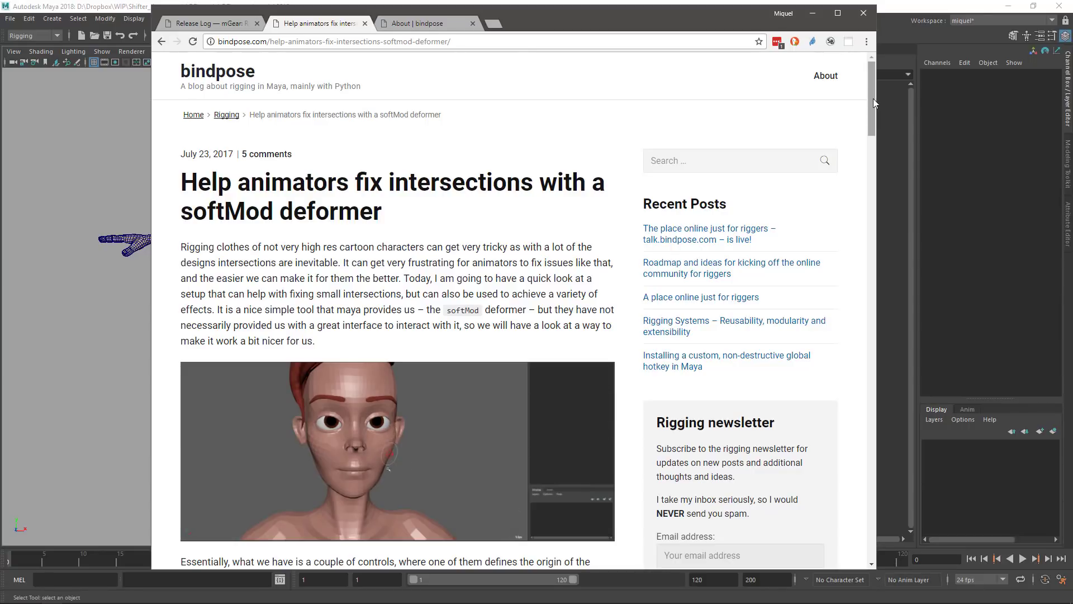
pyautogui.scroll(-3)
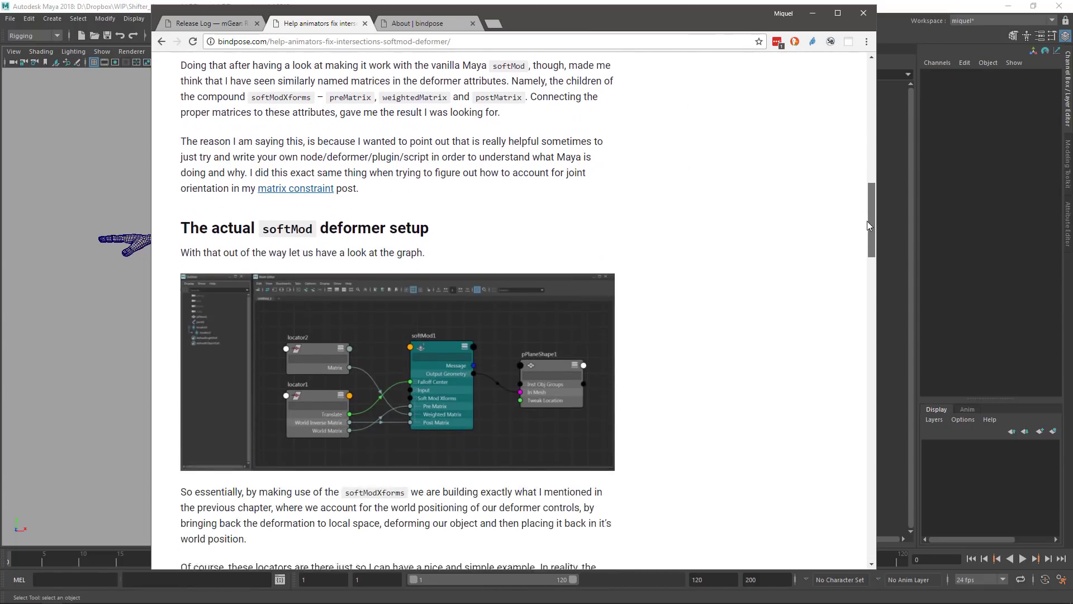
pyautogui.scroll(3)
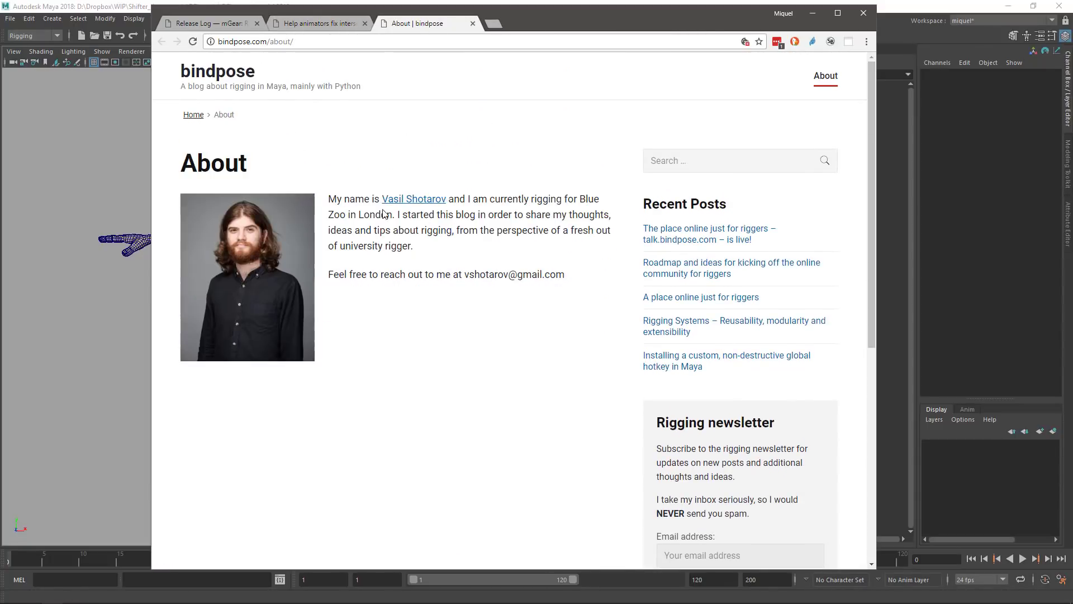
pyautogui.moveTo(209, 342)
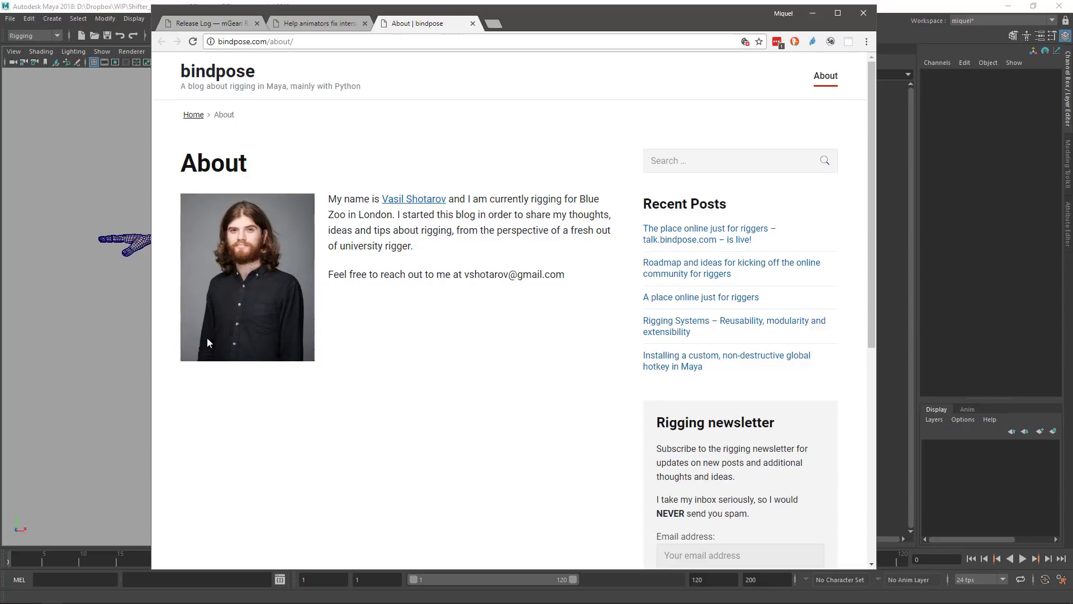
pyautogui.click(315, 23)
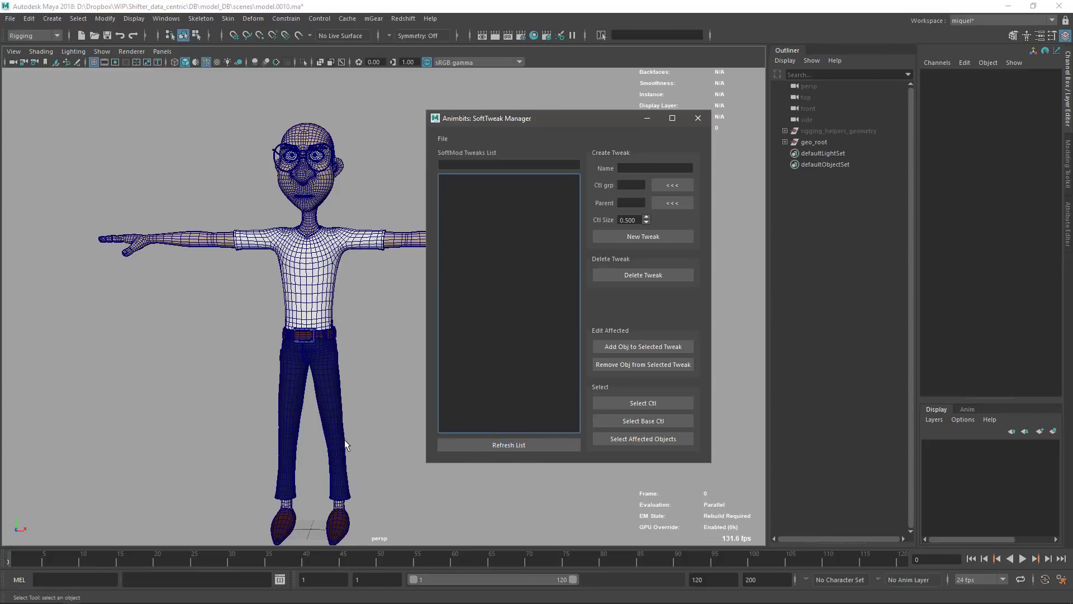
pyautogui.moveTo(339, 409)
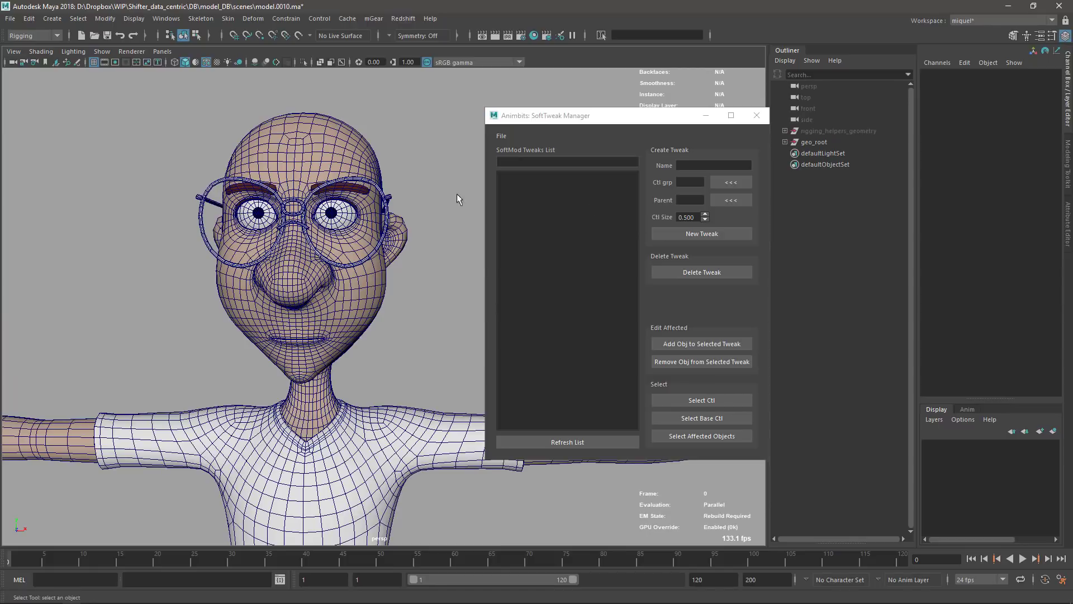
# Step: Reopen mGear's Soft Tweaks manager and name the new tweak 'test'
pyautogui.click(713, 165)
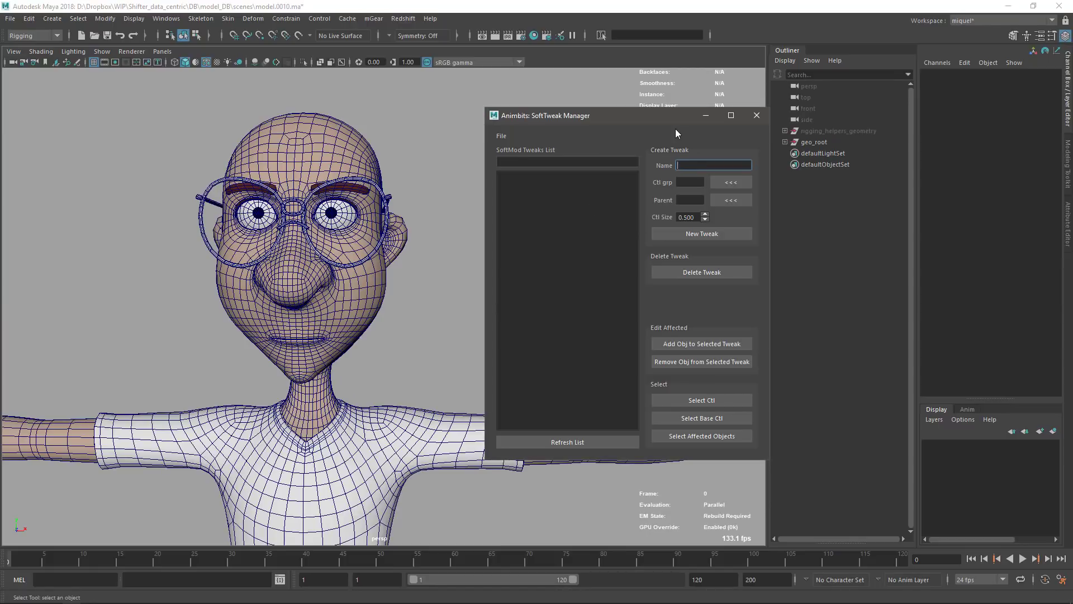
pyautogui.click(373, 19)
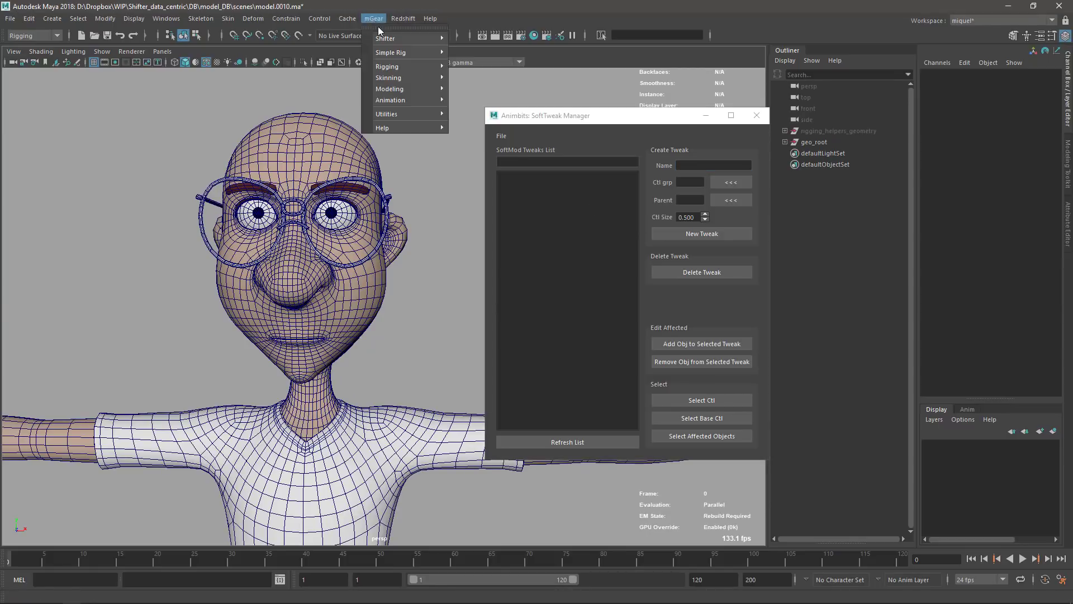
pyautogui.moveTo(391, 100)
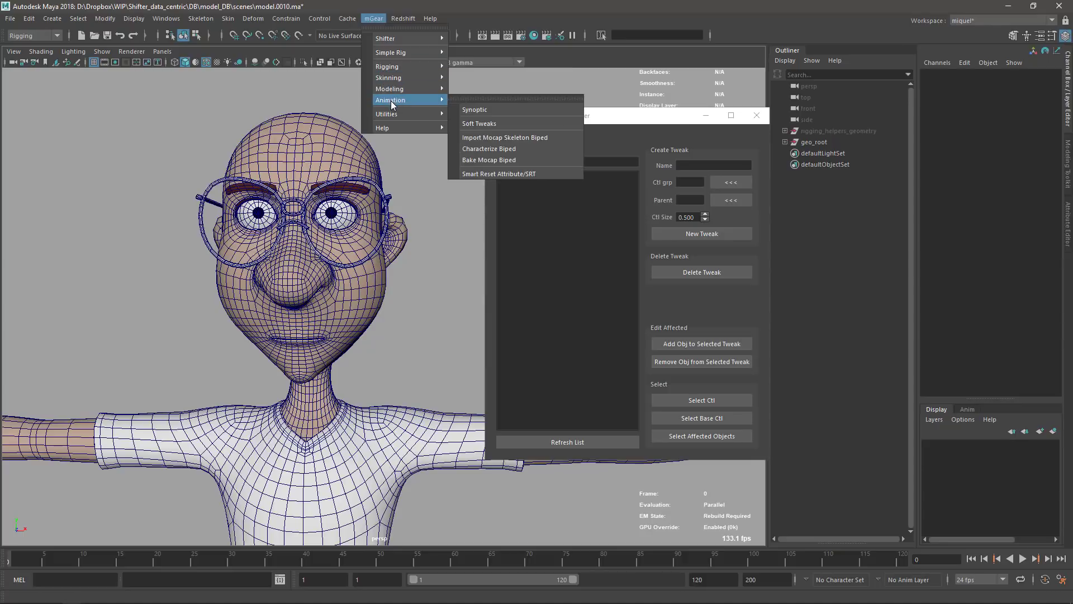
pyautogui.moveTo(480, 123)
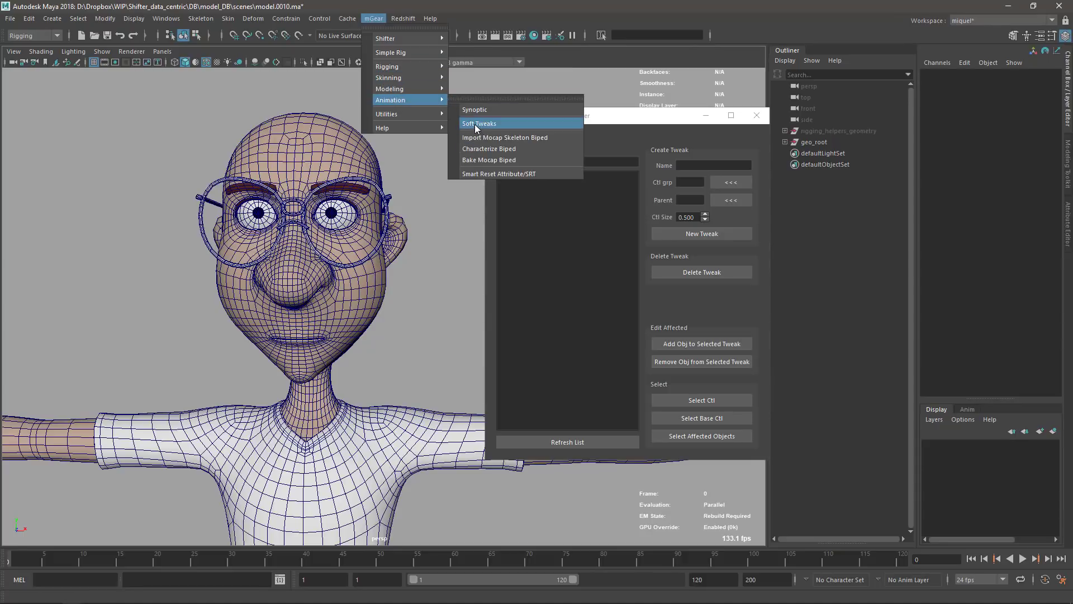
pyautogui.click(480, 123)
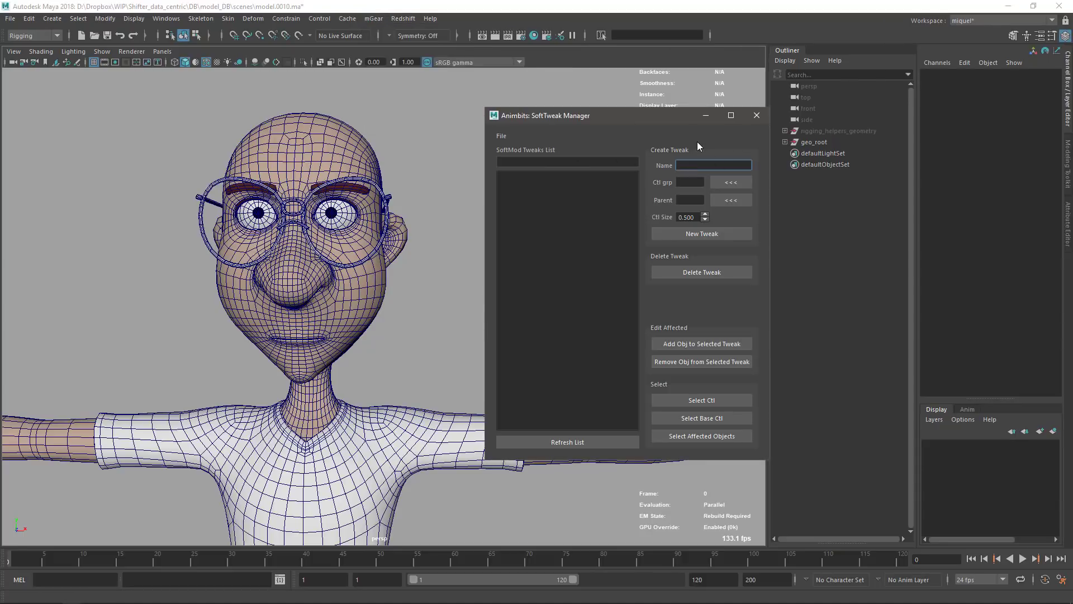
pyautogui.write('tet')
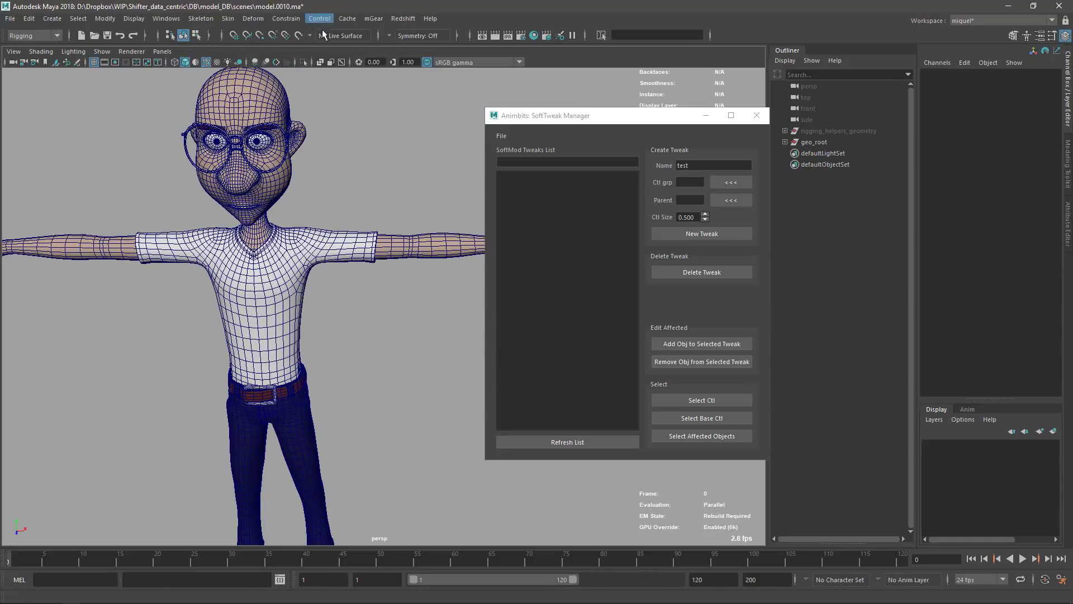
# Step: Add locator1 from the Create menu as the tweak's parent object
pyautogui.click(321, 36)
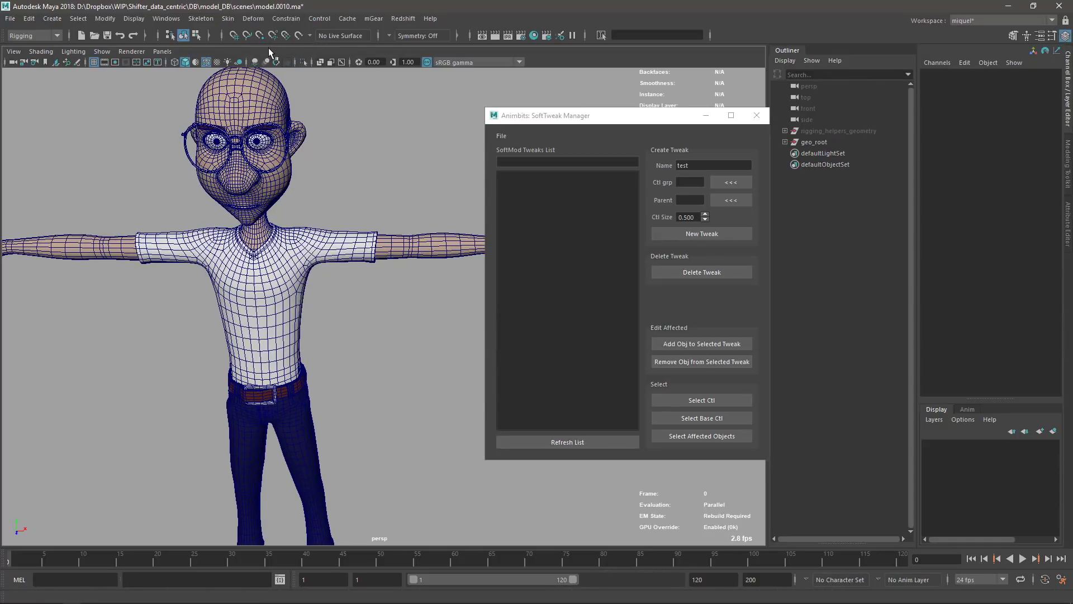
pyautogui.moveTo(389, 195)
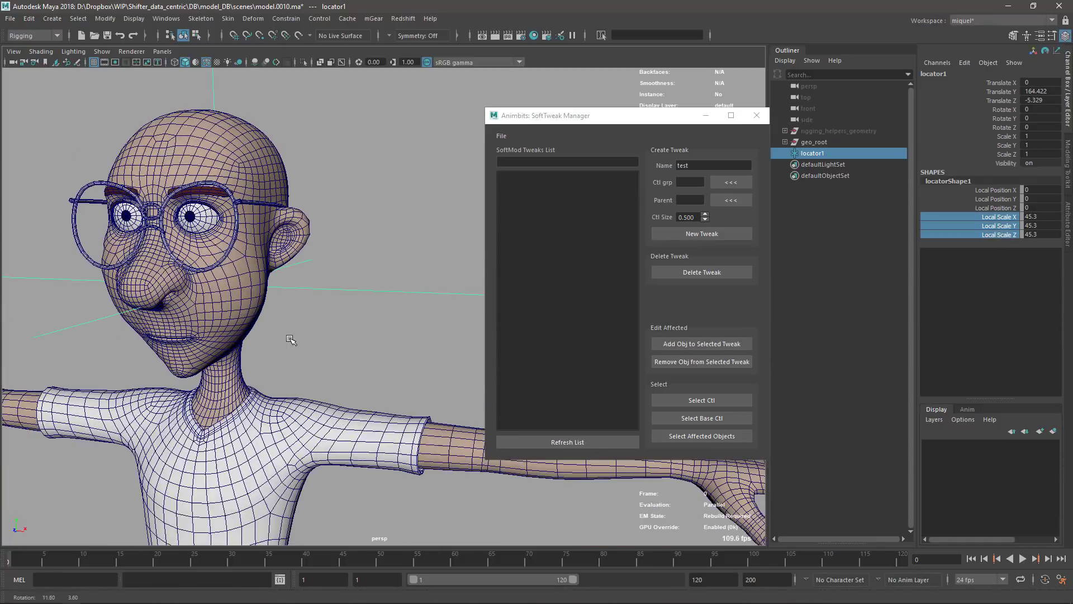
# Step: Set locator1 as parent and create the test tweak on head_geo
pyautogui.click(730, 200)
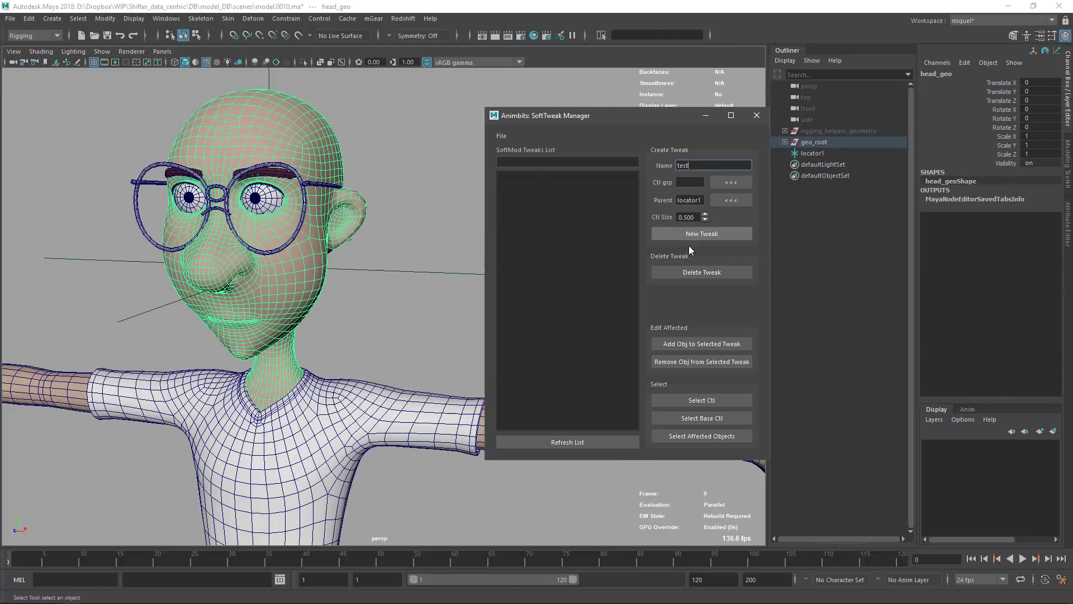
pyautogui.click(701, 233)
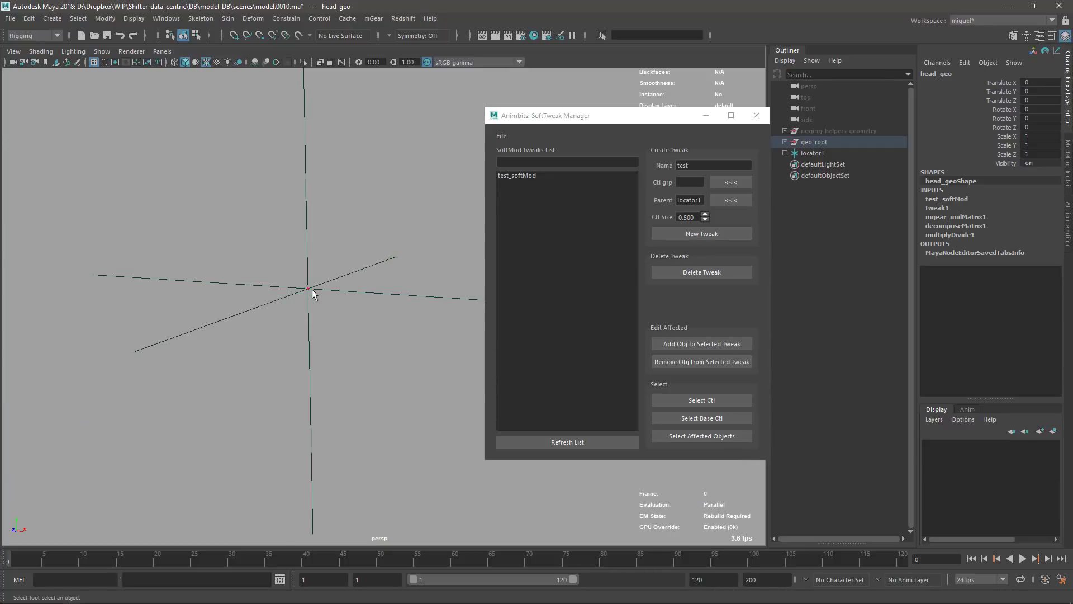
# Step: Recreate the test tweak with a larger control size on the head geometry
pyautogui.click(712, 166)
pyautogui.write('2')
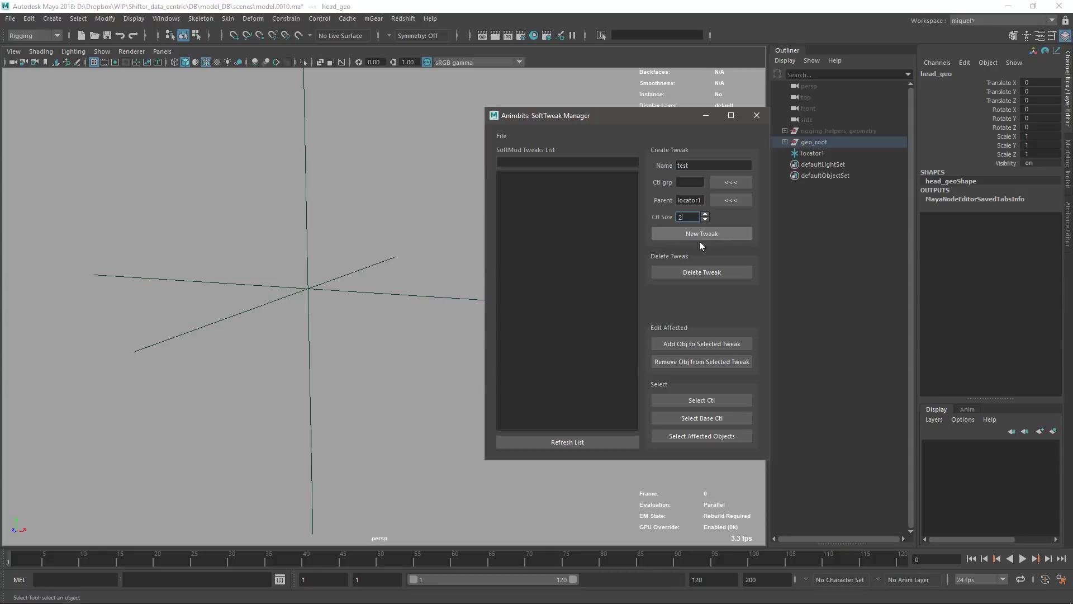
pyautogui.click(701, 234)
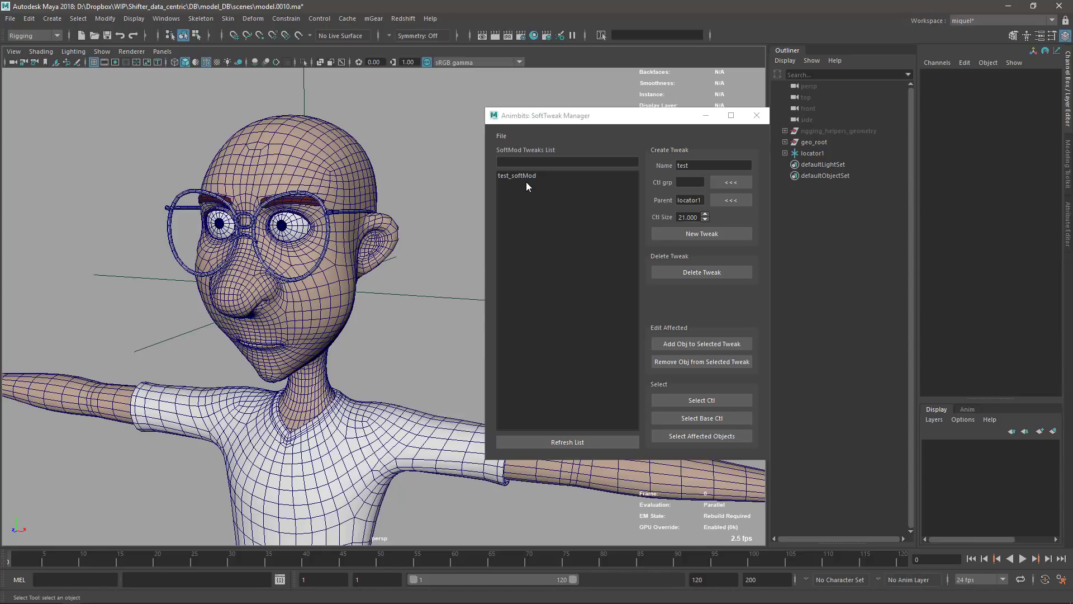
pyautogui.click(517, 176)
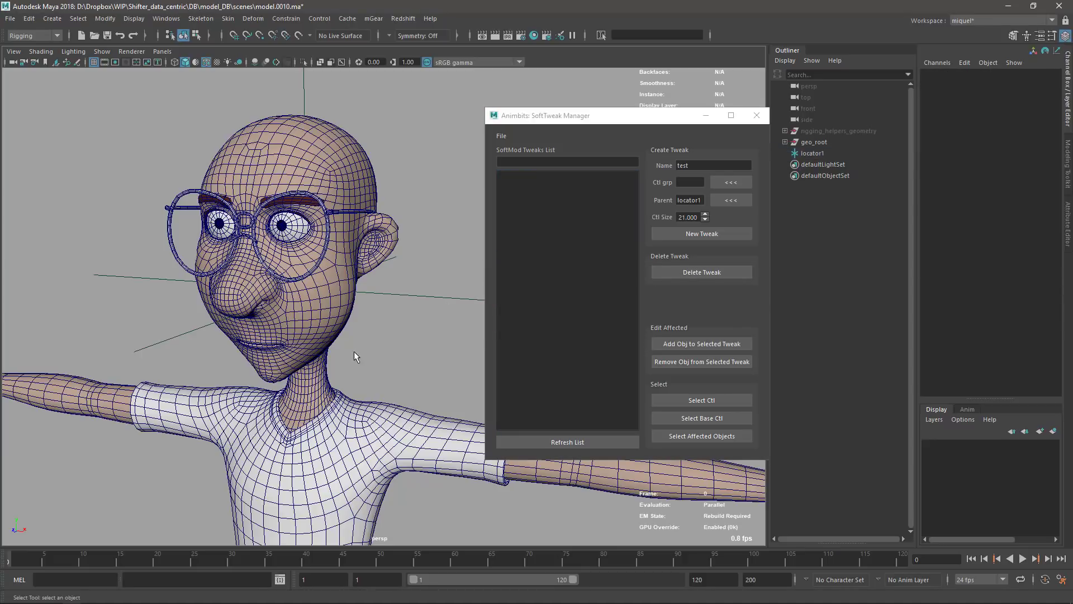
pyautogui.click(701, 234)
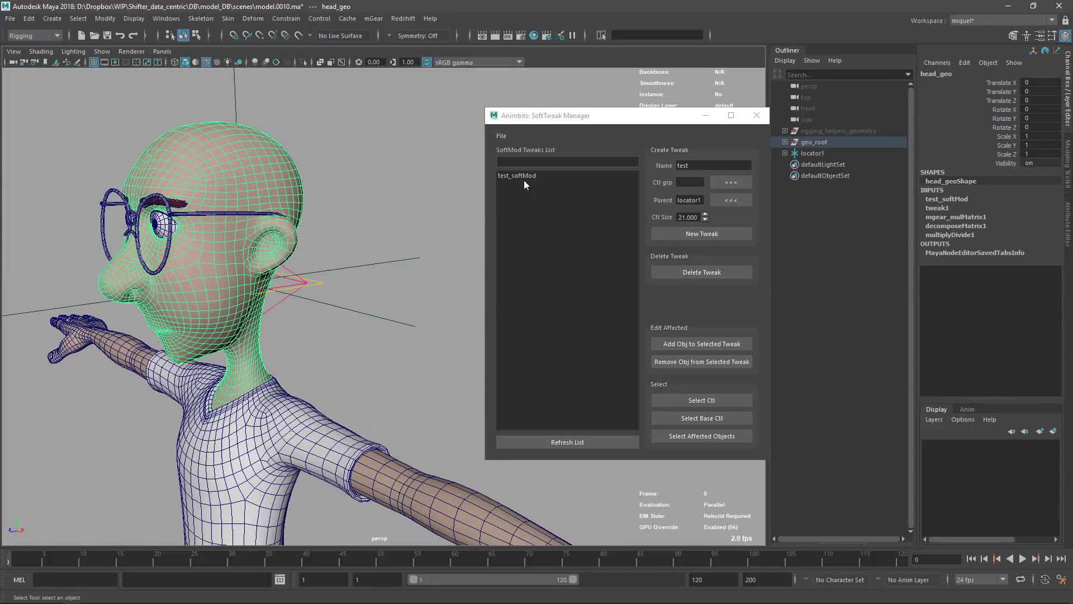
# Step: Delete test_softMod and recreate it with control size 2
pyautogui.click(701, 271)
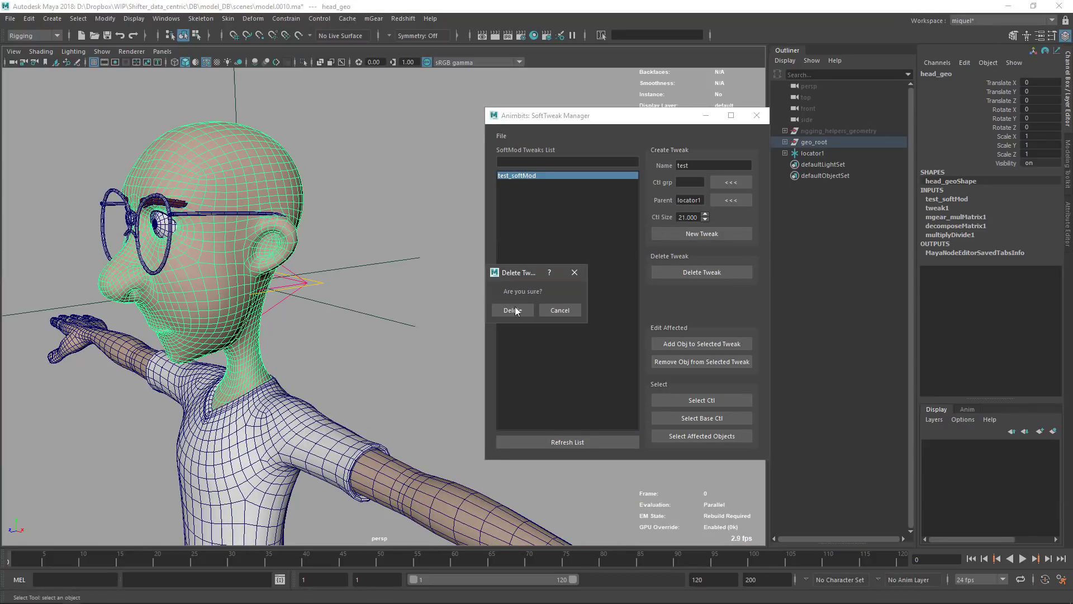
pyautogui.click(511, 310)
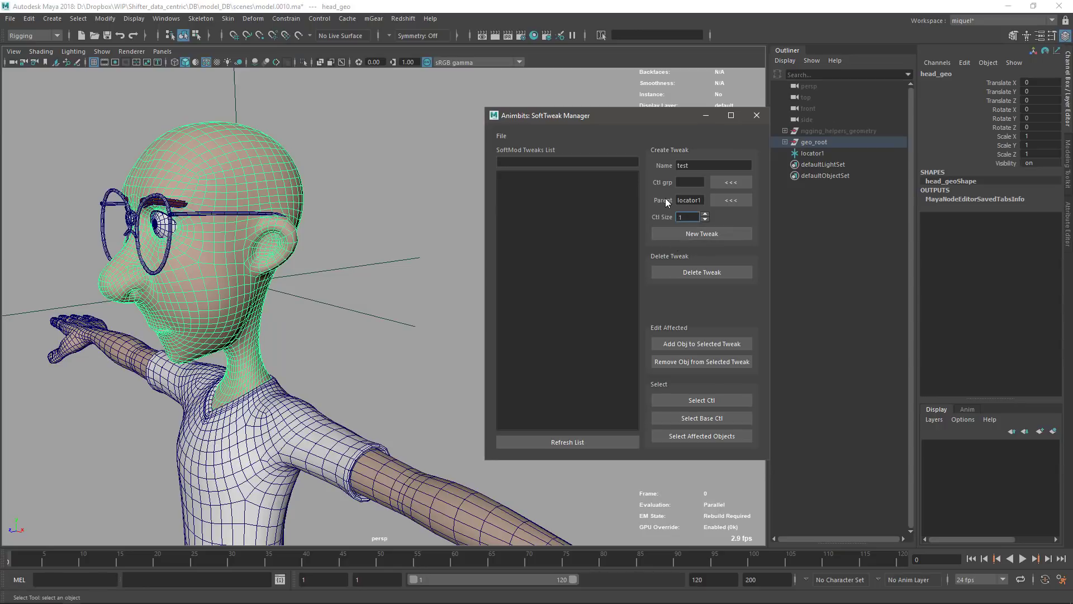
pyautogui.click(704, 215)
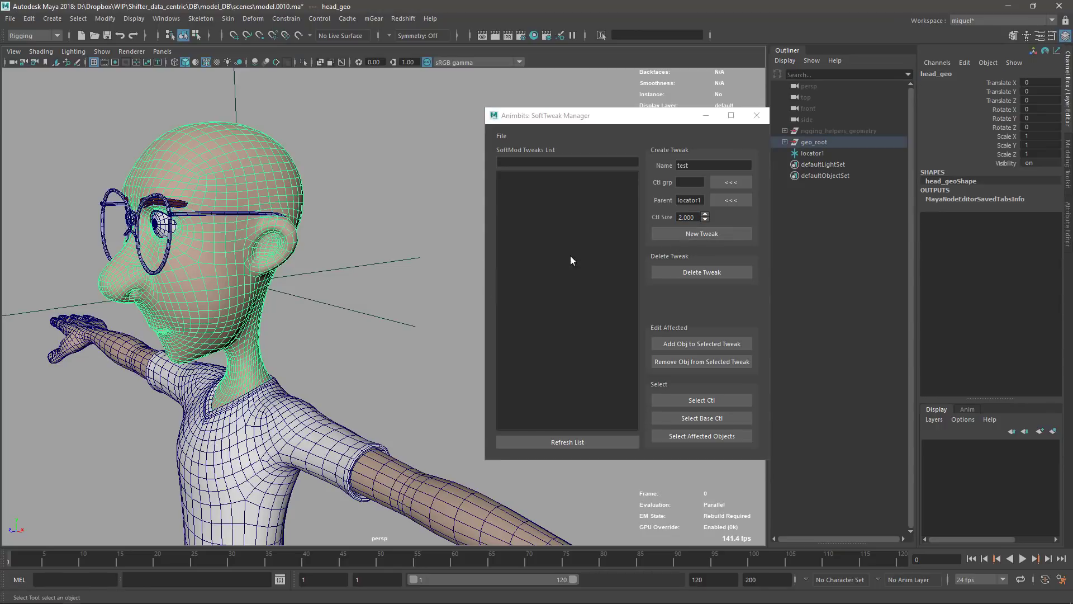
pyautogui.moveTo(656, 132)
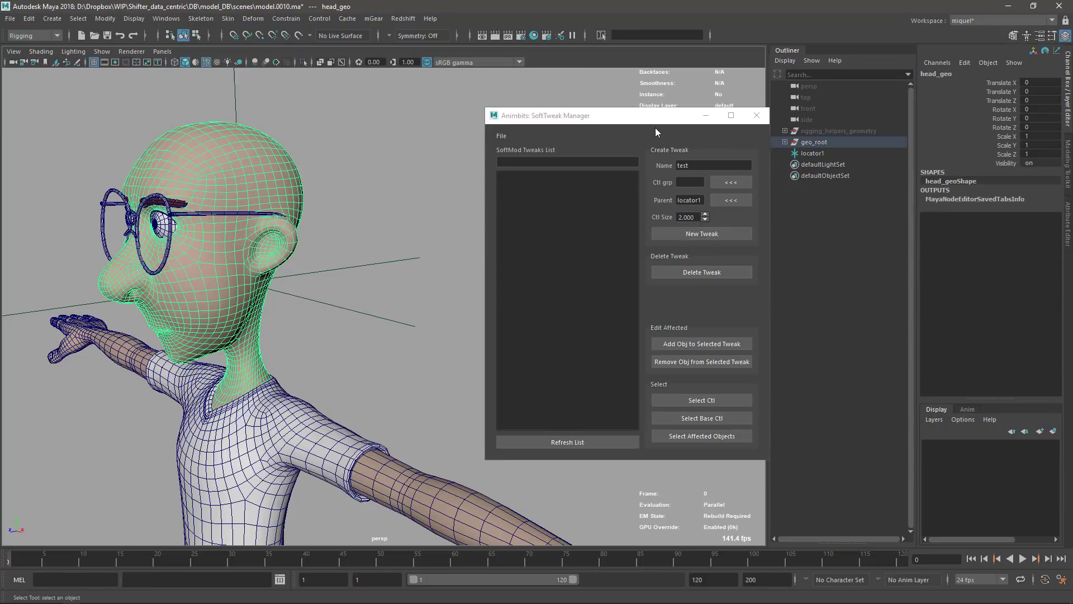
pyautogui.click(701, 233)
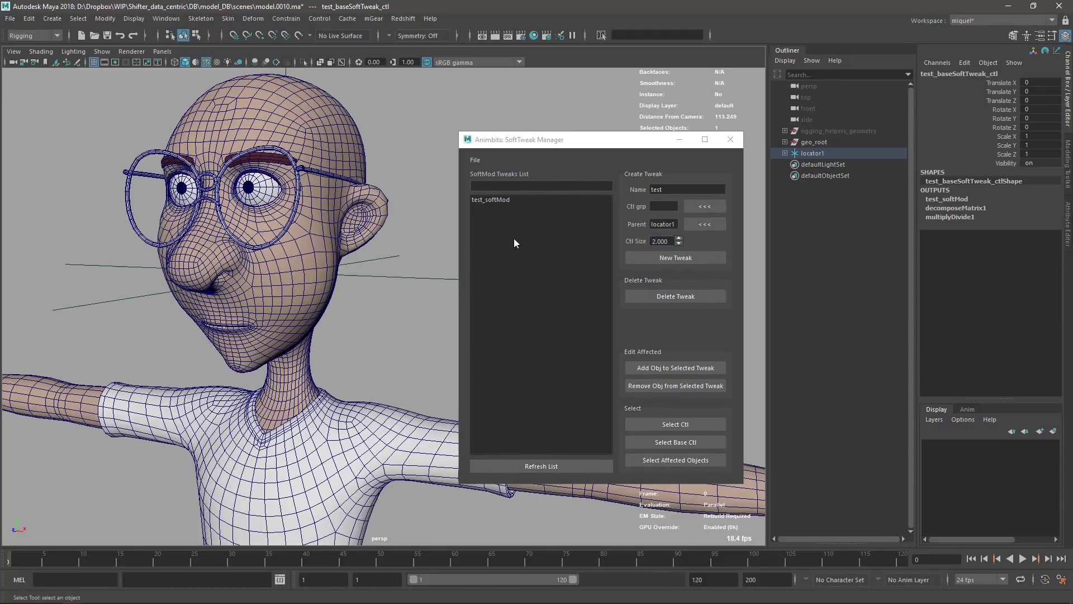
# Step: Select test_softMod's base control and move it onto the nose tip
pyautogui.click(490, 199)
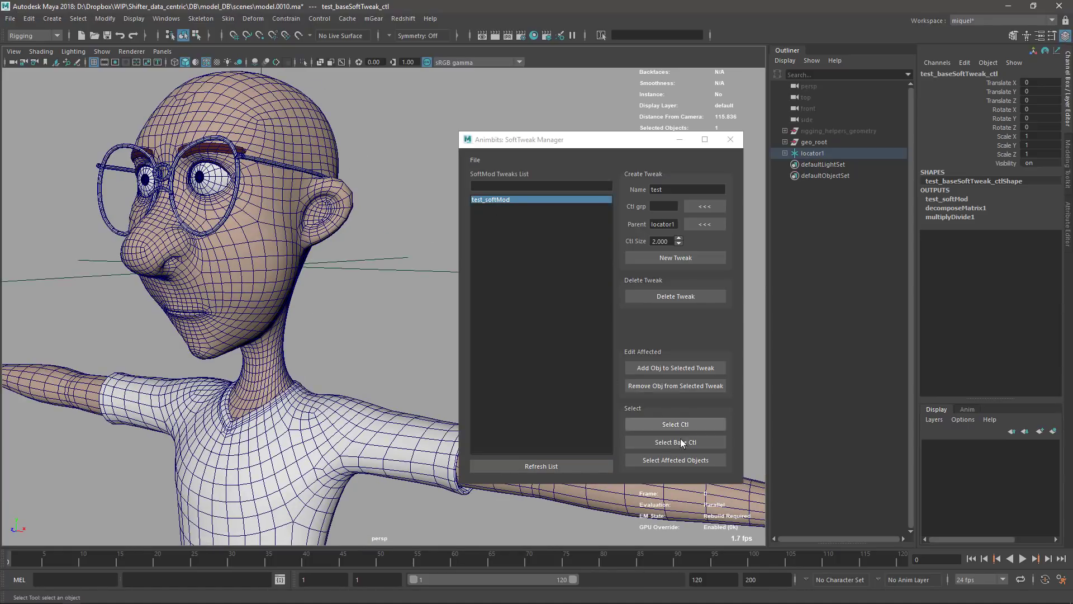
pyautogui.moveTo(243, 276)
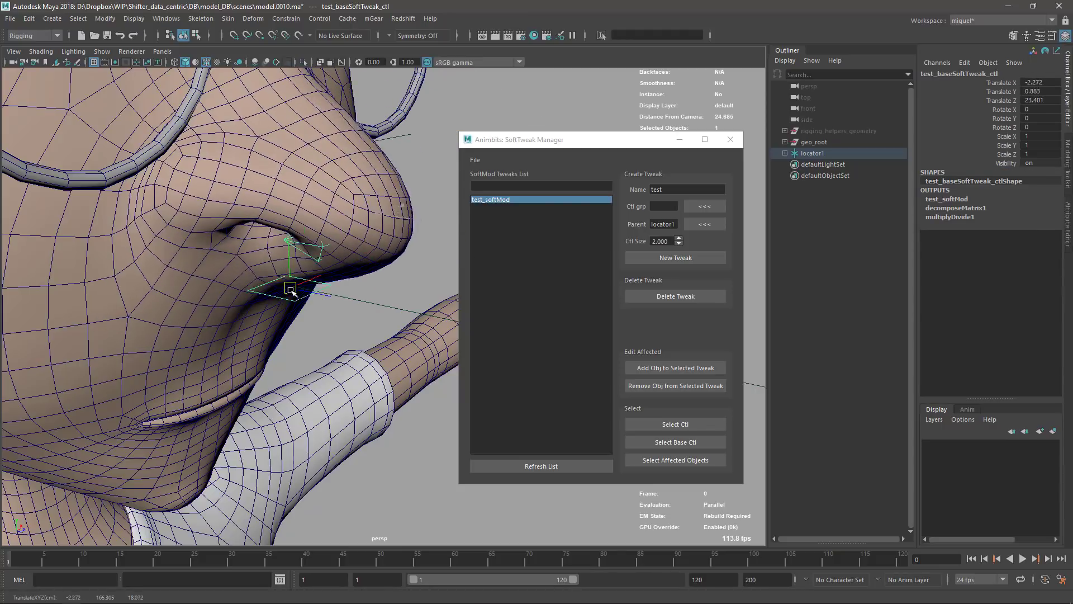
pyautogui.moveTo(291, 287); pyautogui.dragTo(288, 161)
pyautogui.write('chin')
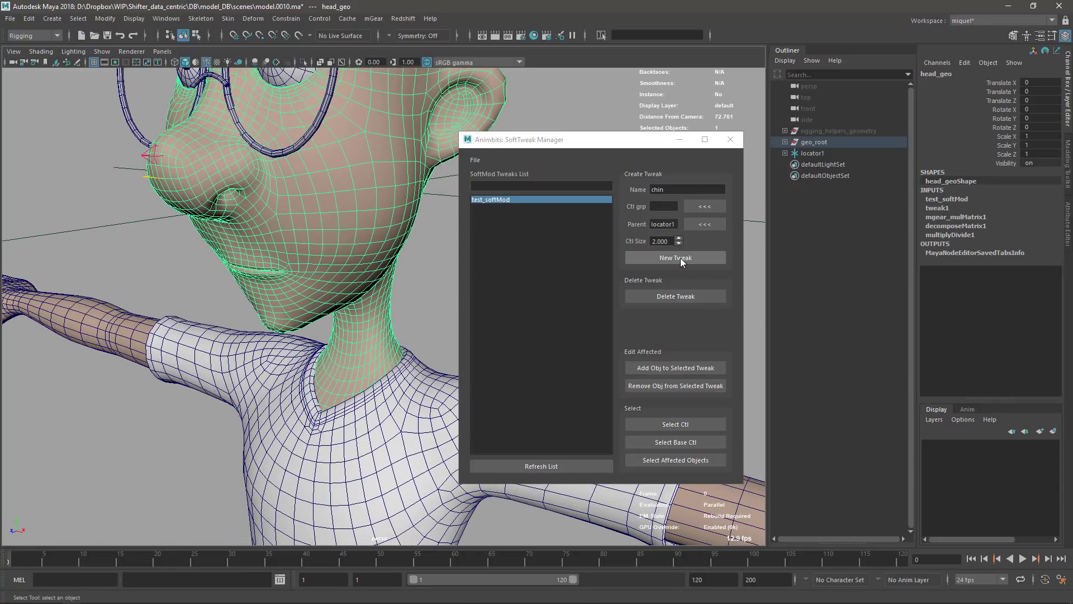
# Step: Create the chin tweak on head_geo and move its control down to the chin
pyautogui.click(675, 257)
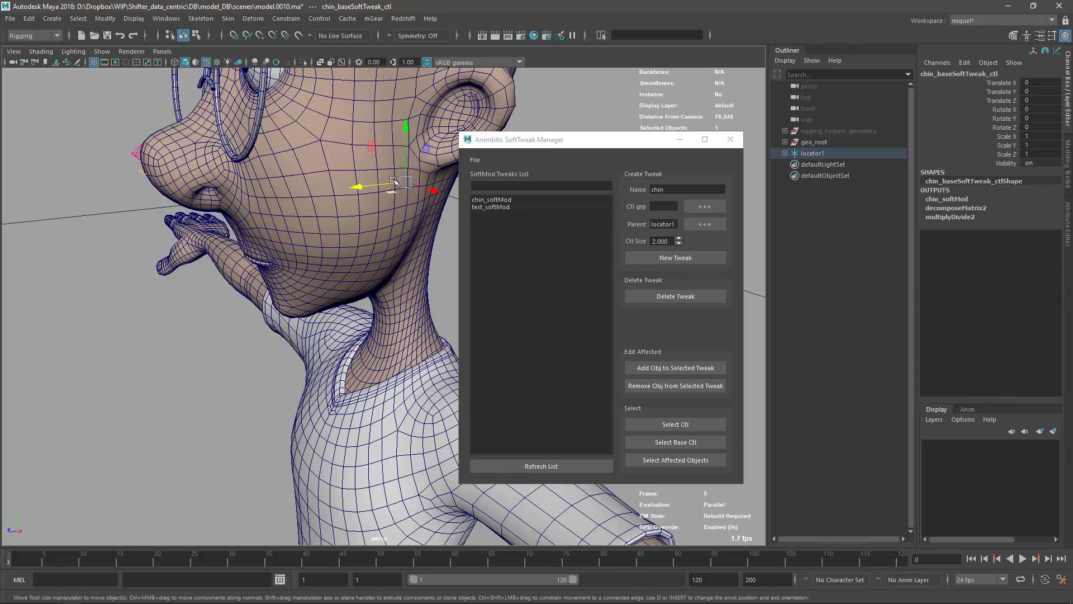
pyautogui.moveTo(390, 184); pyautogui.dragTo(246, 287)
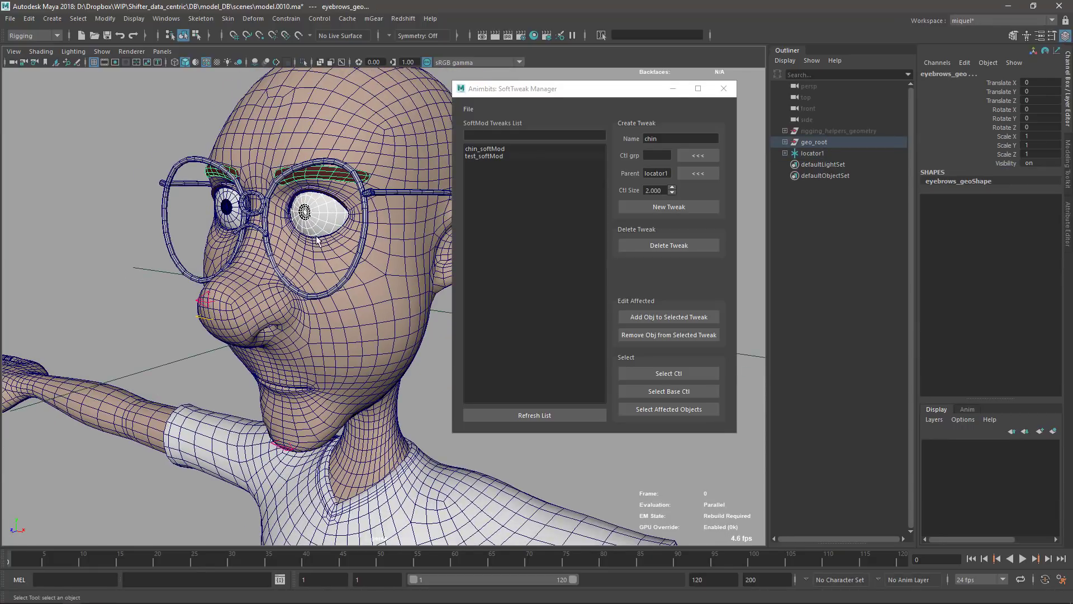
pyautogui.moveTo(486, 156)
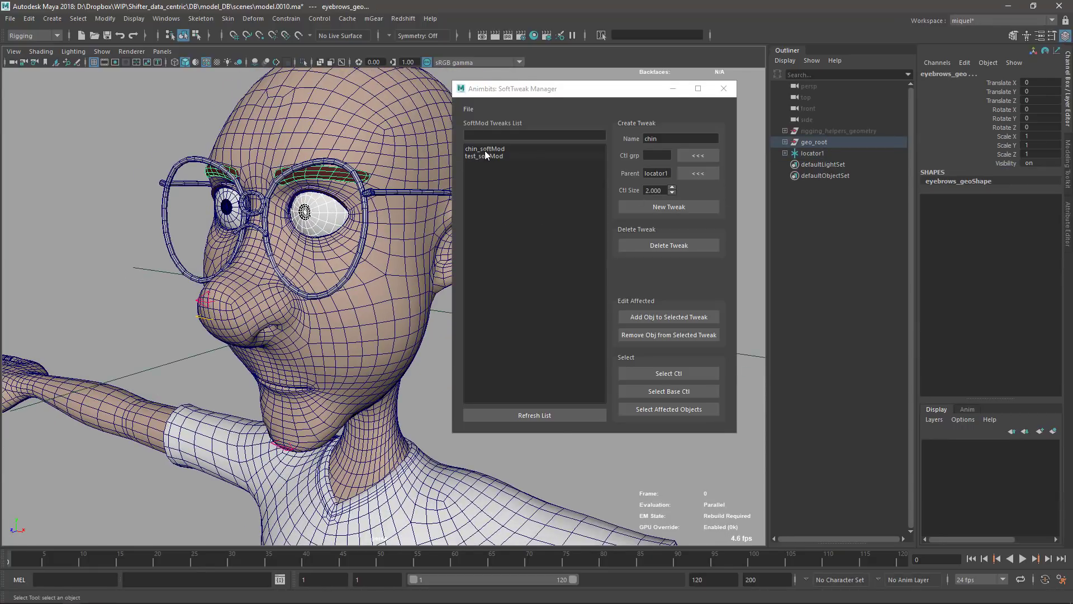
# Step: Add eyebrows_geo as an affected object of test_softMod
pyautogui.click(484, 156)
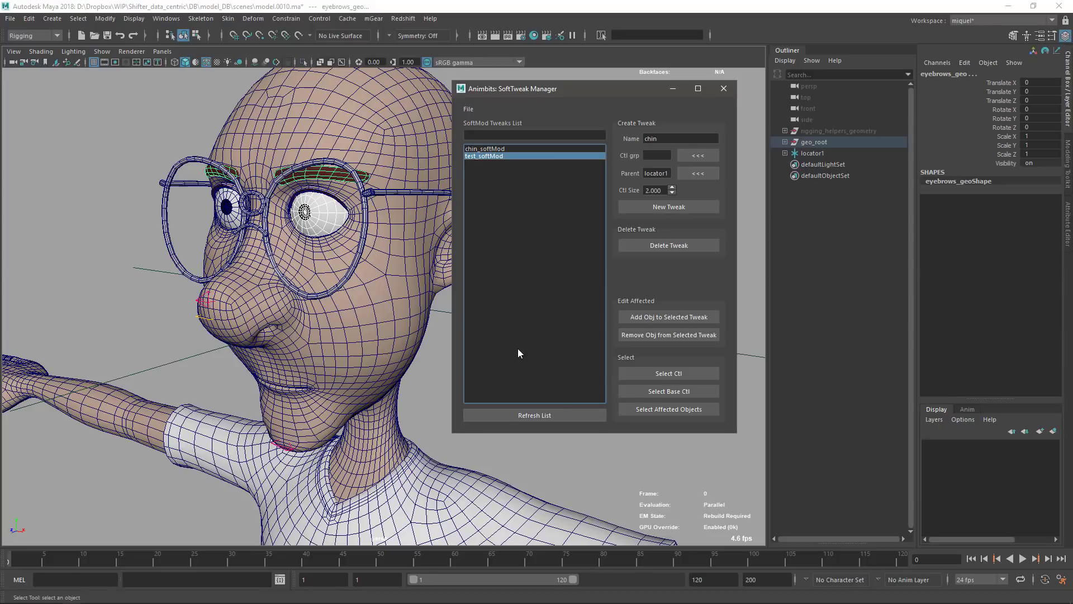
pyautogui.moveTo(662, 317)
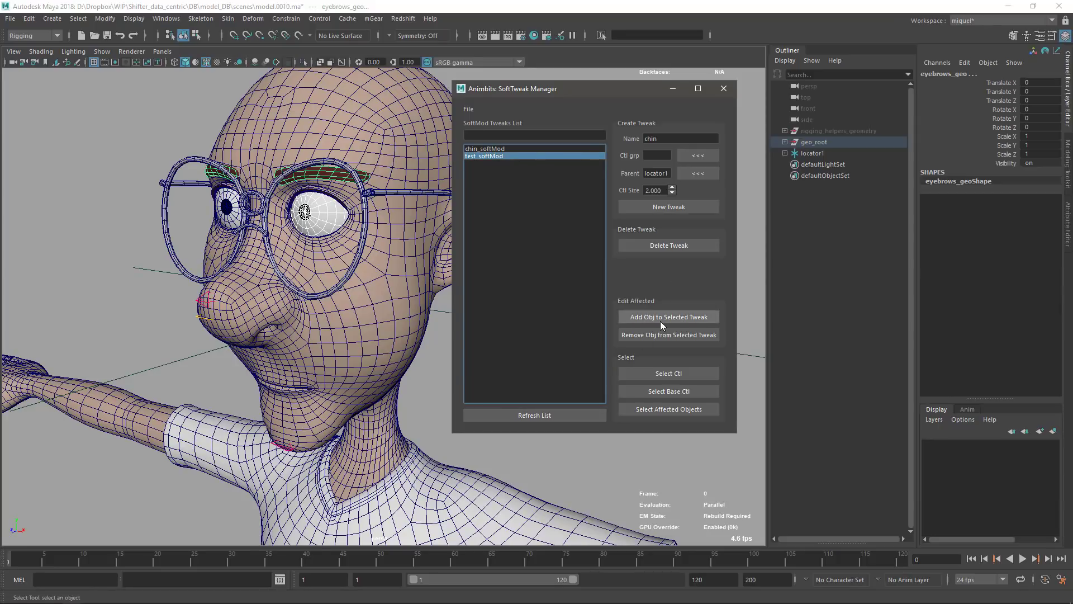
pyautogui.click(669, 317)
pyautogui.write('c')
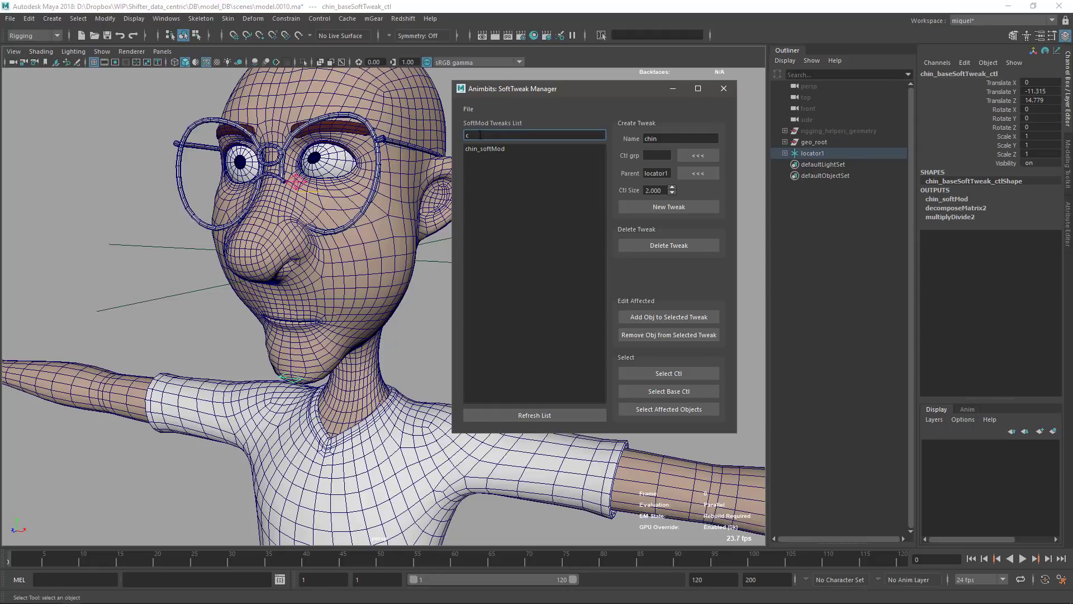
pyautogui.write('h')
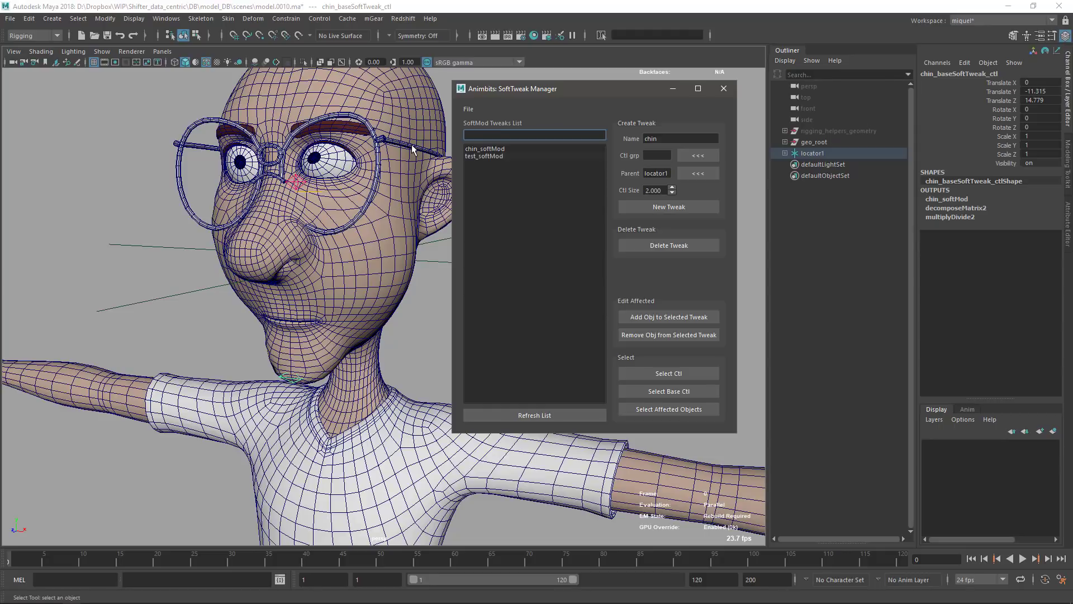
pyautogui.write('te')
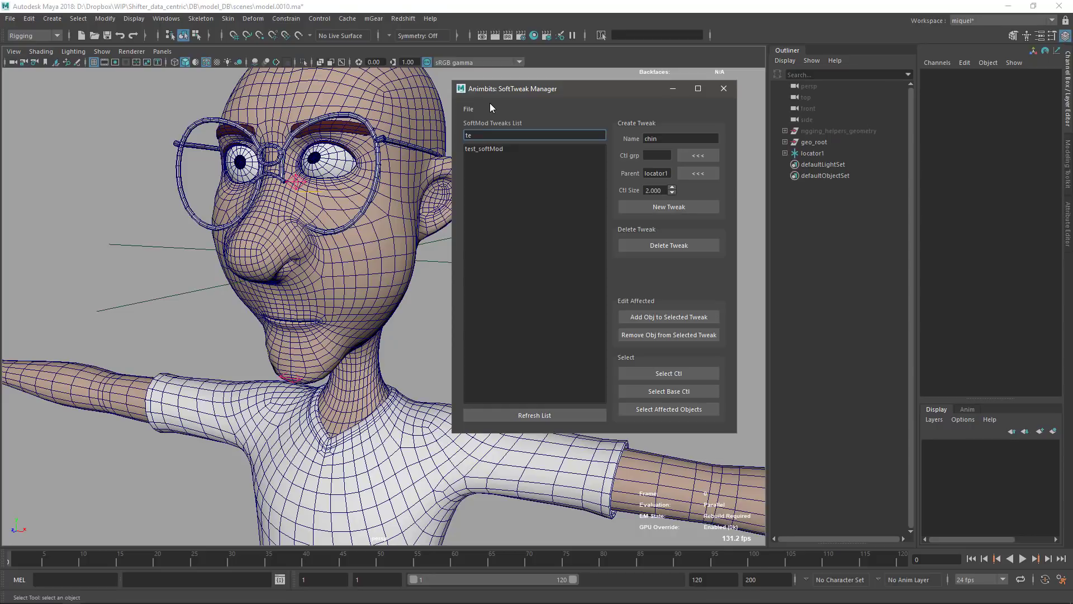
pyautogui.click(668, 207)
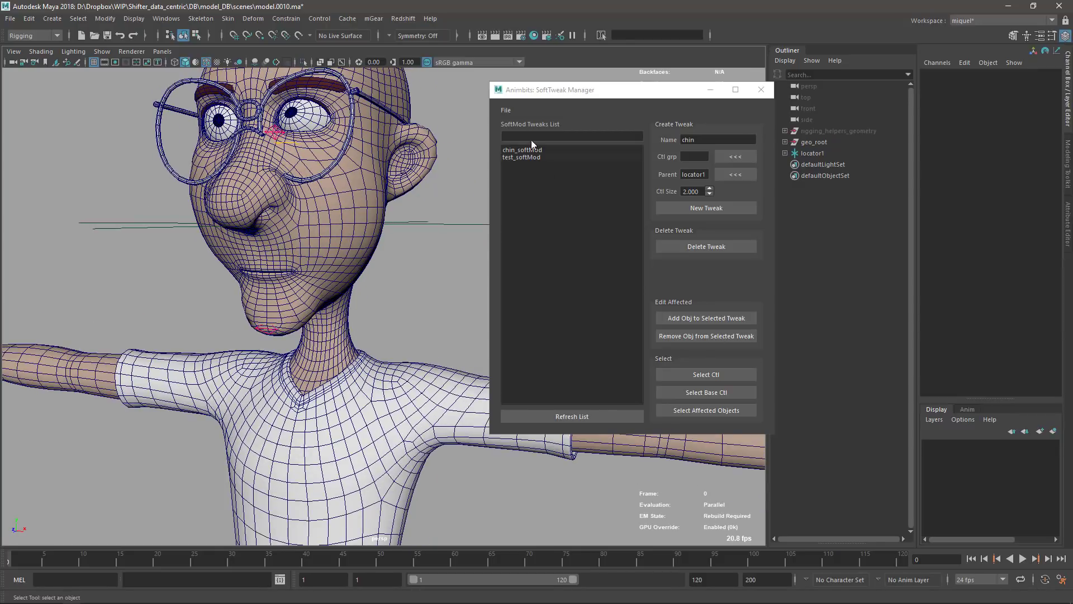
# Step: Export all tweaks to test.smt on the Desktop, replacing the existing file
pyautogui.click(505, 109)
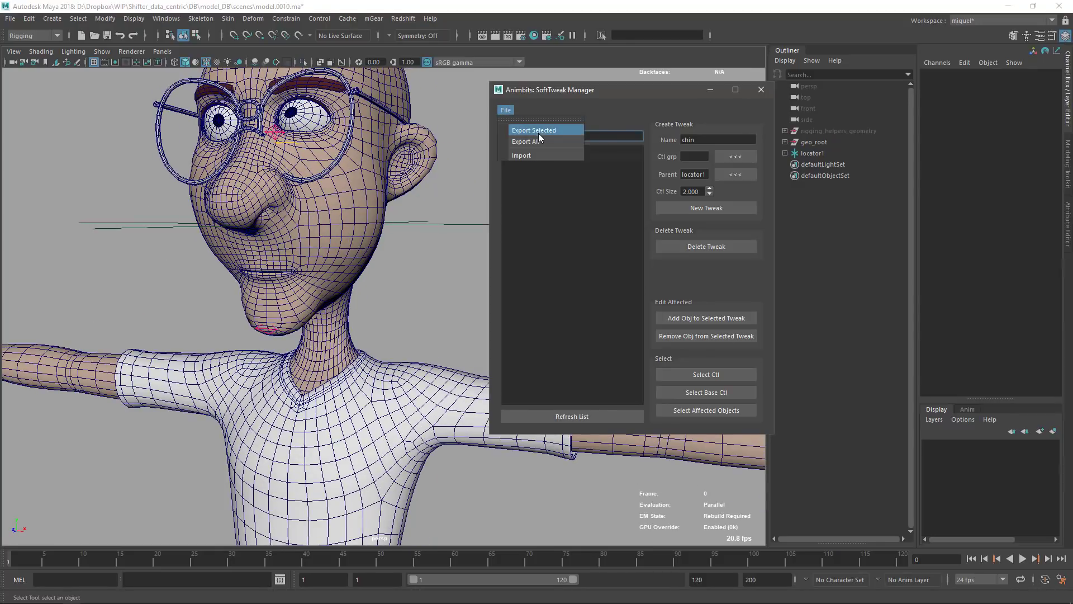
pyautogui.moveTo(538, 141)
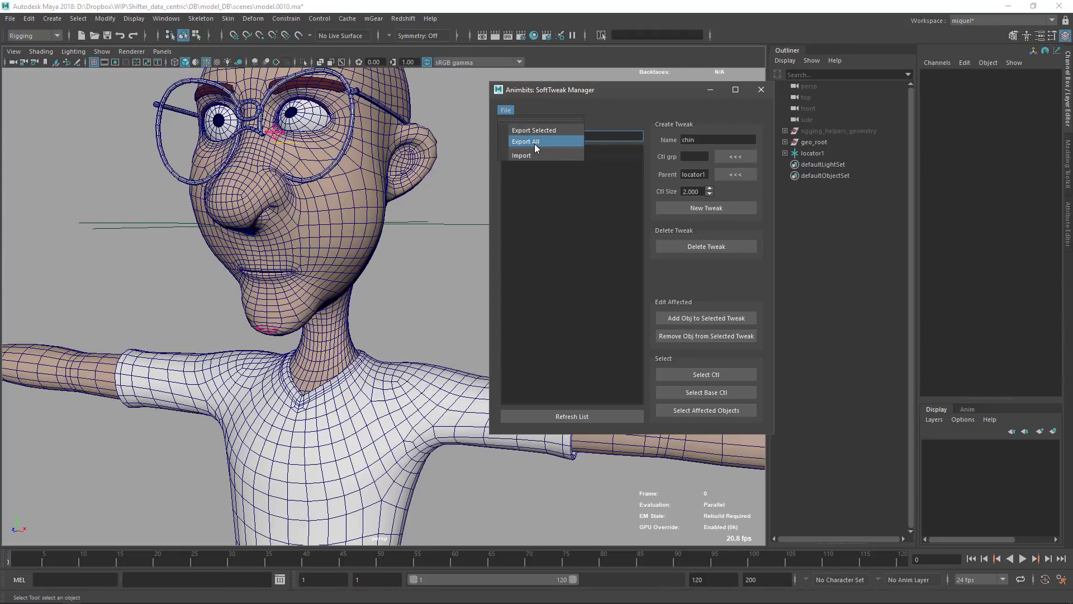
pyautogui.click(525, 141)
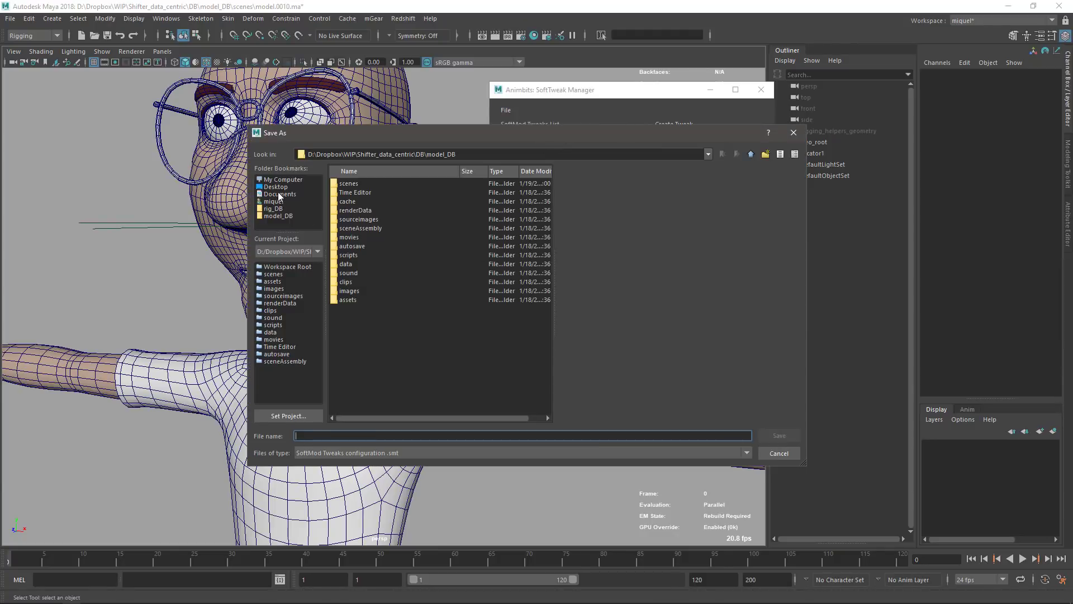
pyautogui.click(779, 435)
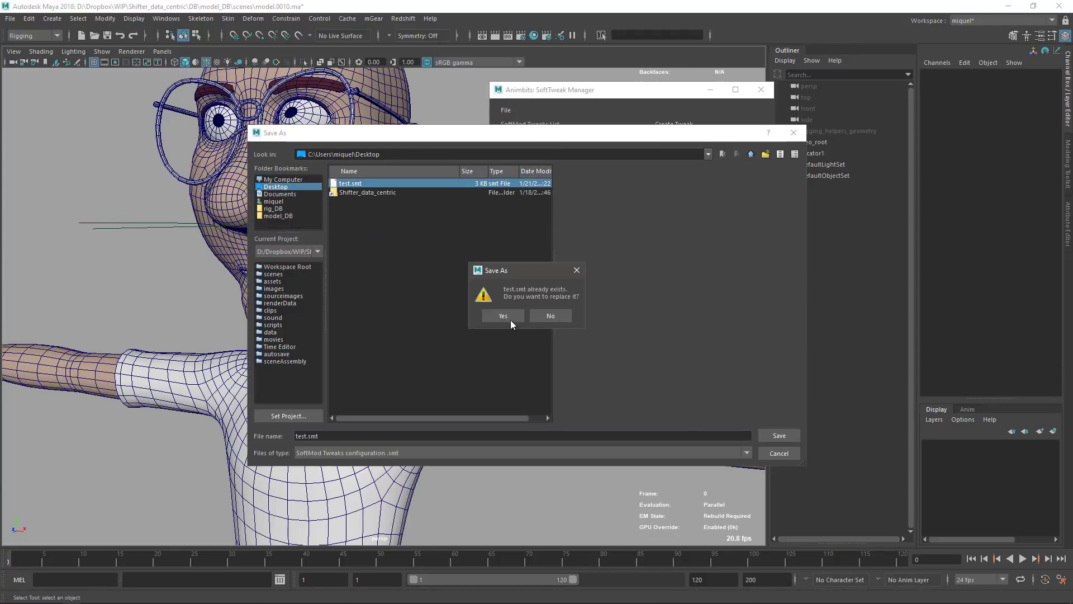
pyautogui.click(502, 315)
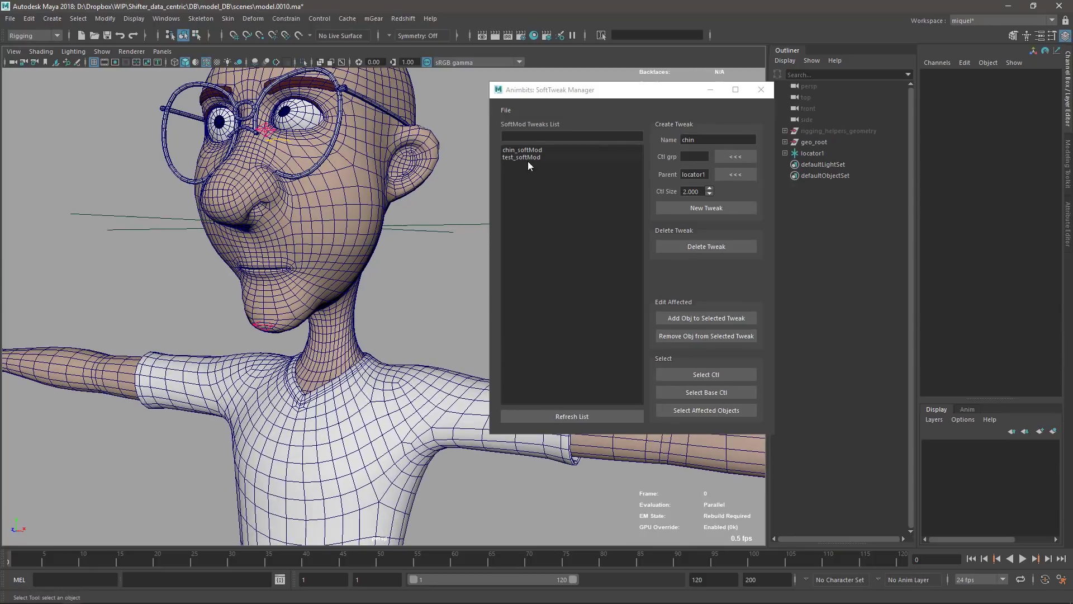
# Step: Select chin_softMod and test_softMod together and delete them
pyautogui.click(523, 149)
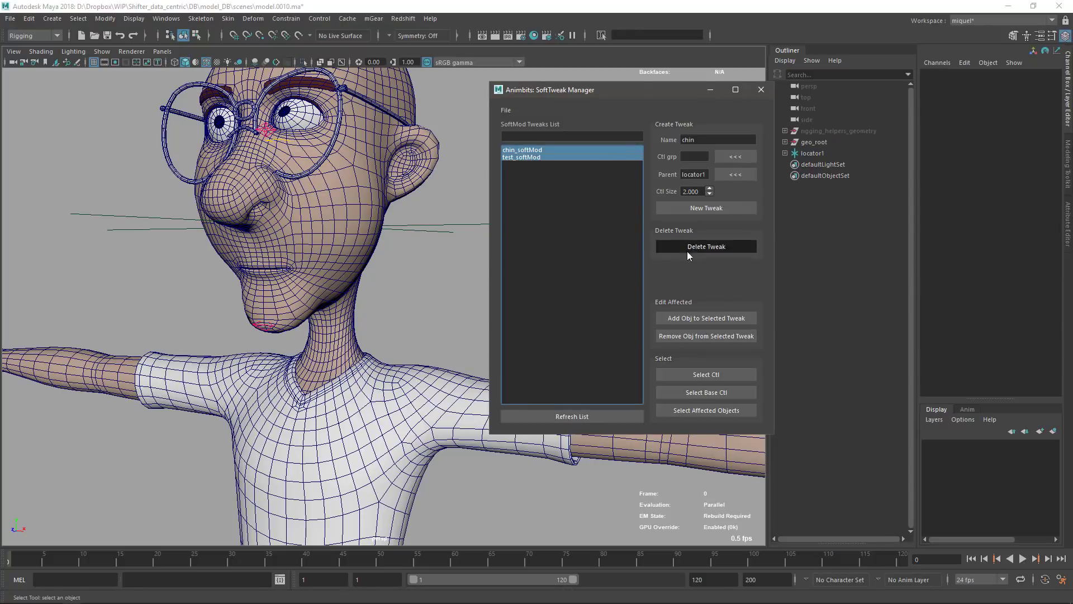
pyautogui.click(706, 246)
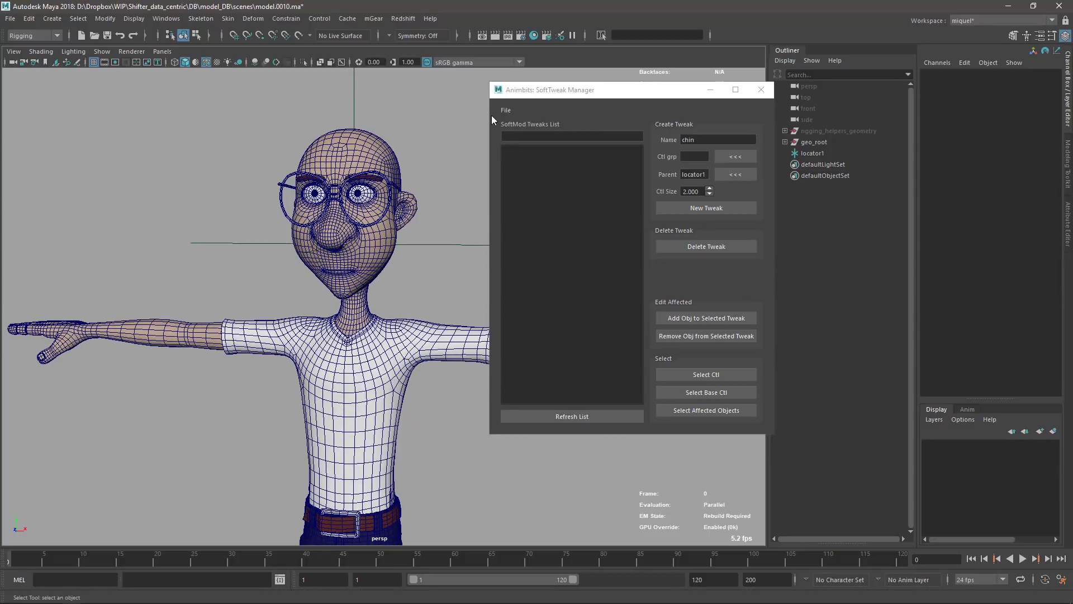
# Step: Import test.smt from the Desktop to restore chin_softMod and test_softMod
pyautogui.click(506, 110)
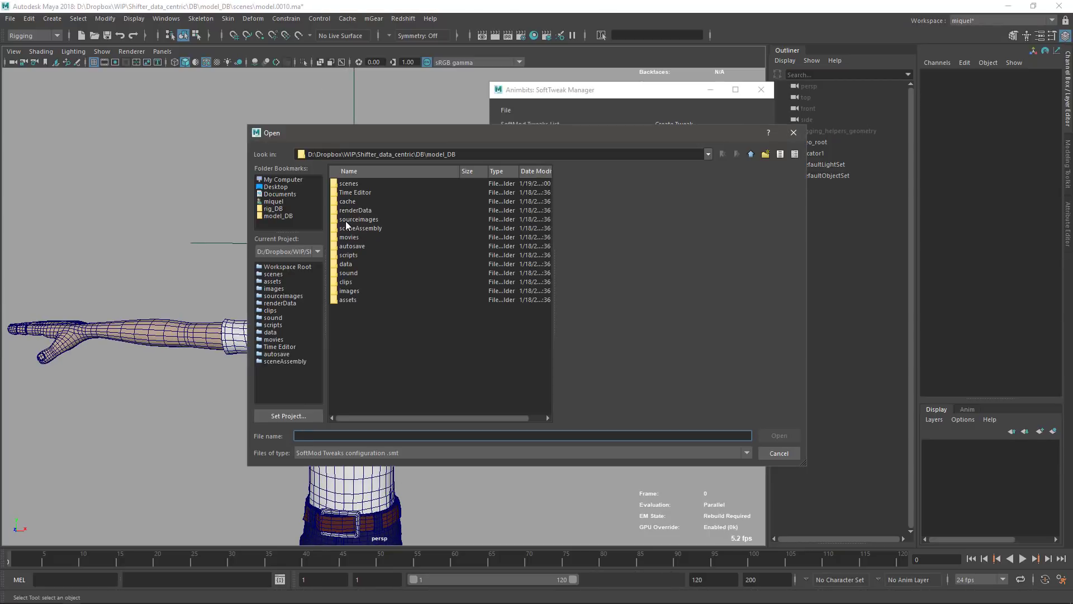
pyautogui.click(275, 186)
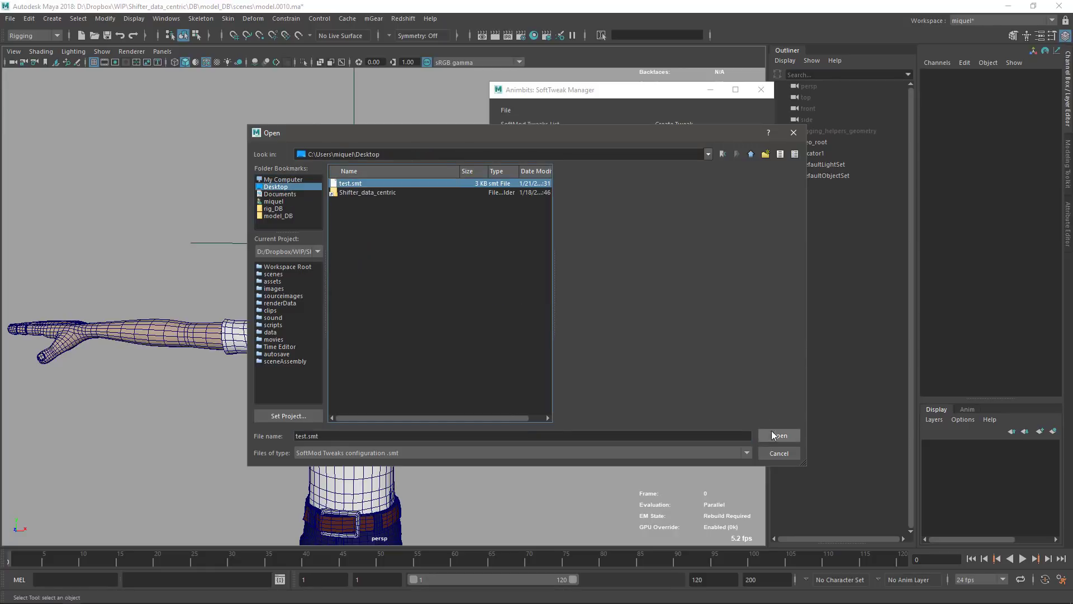
pyautogui.click(778, 435)
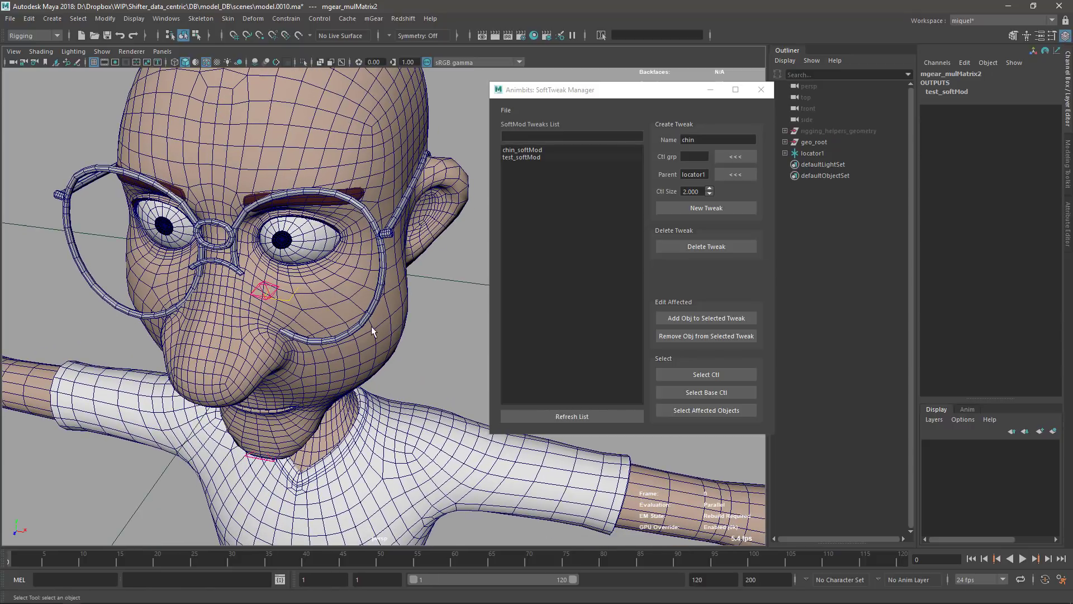
pyautogui.moveTo(350, 462)
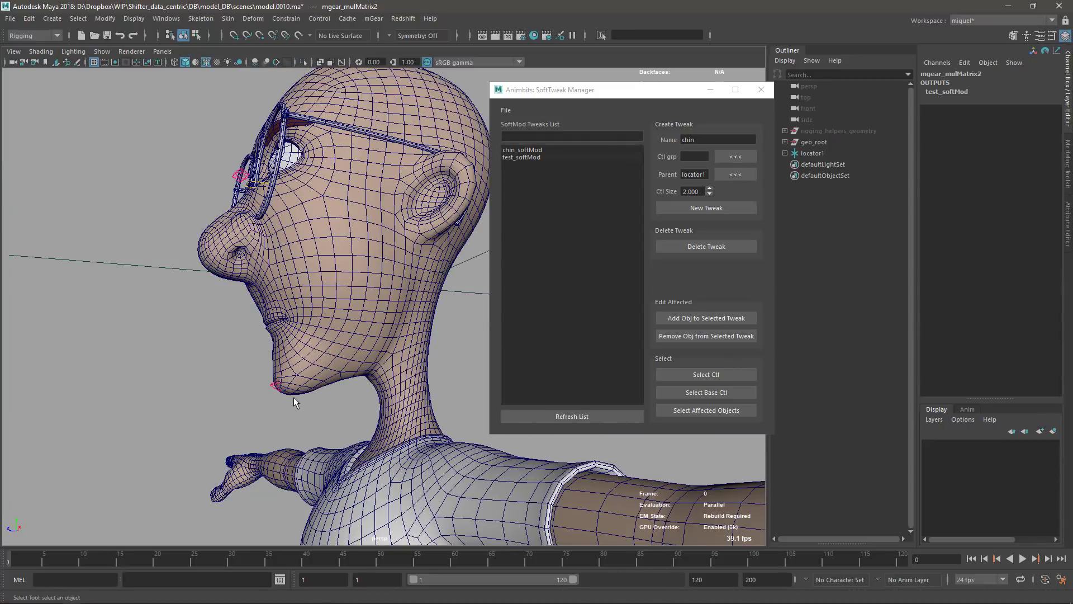
pyautogui.moveTo(329, 342)
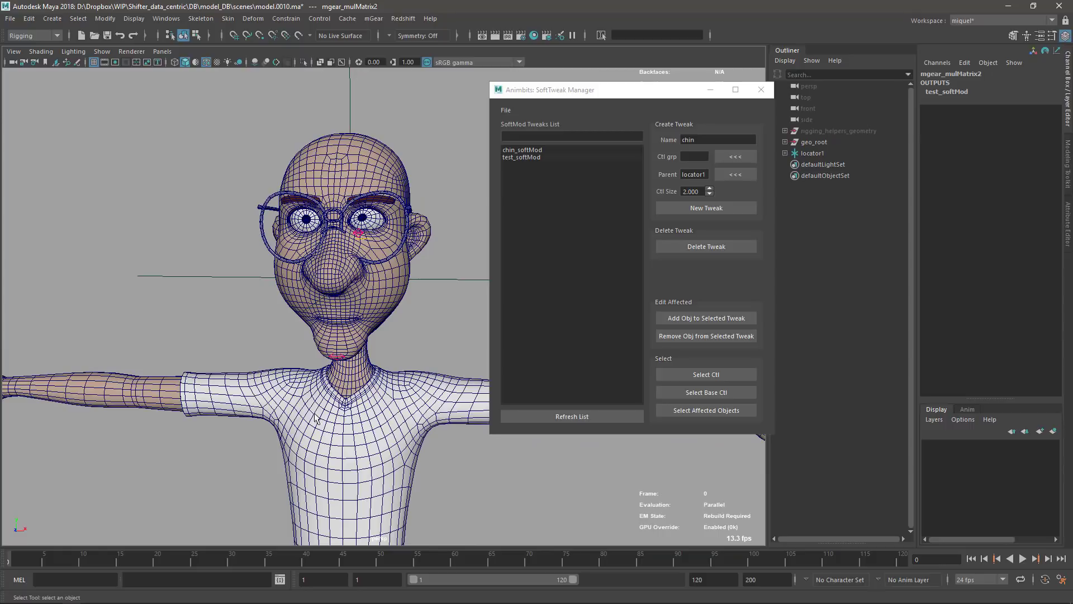
pyautogui.moveTo(582, 100)
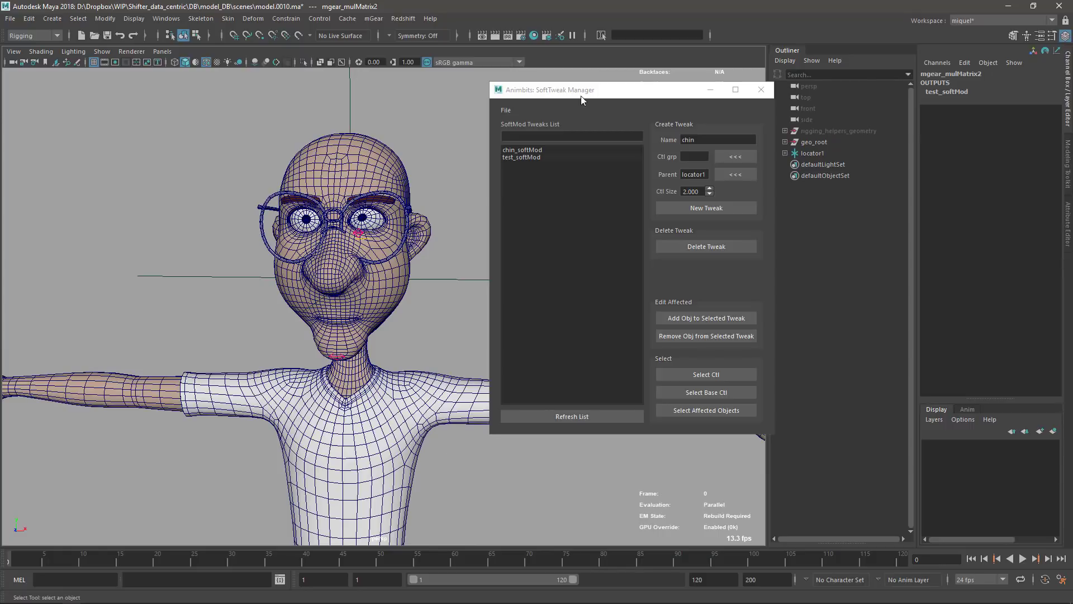